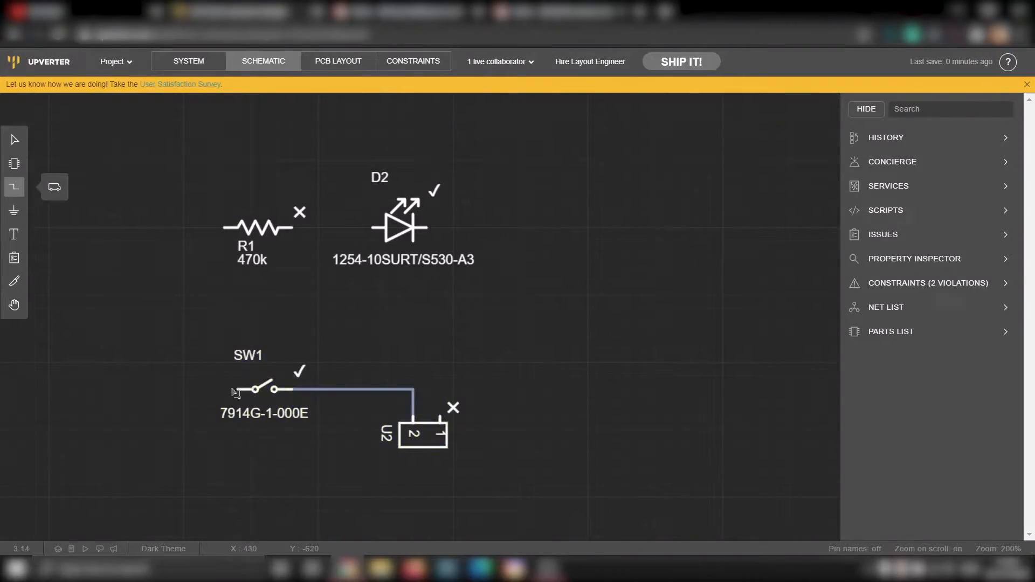
# From the robot tutorial videos, follow the altium-pcb link in the smartphone robot video's description.
pyautogui.click(337, 61)
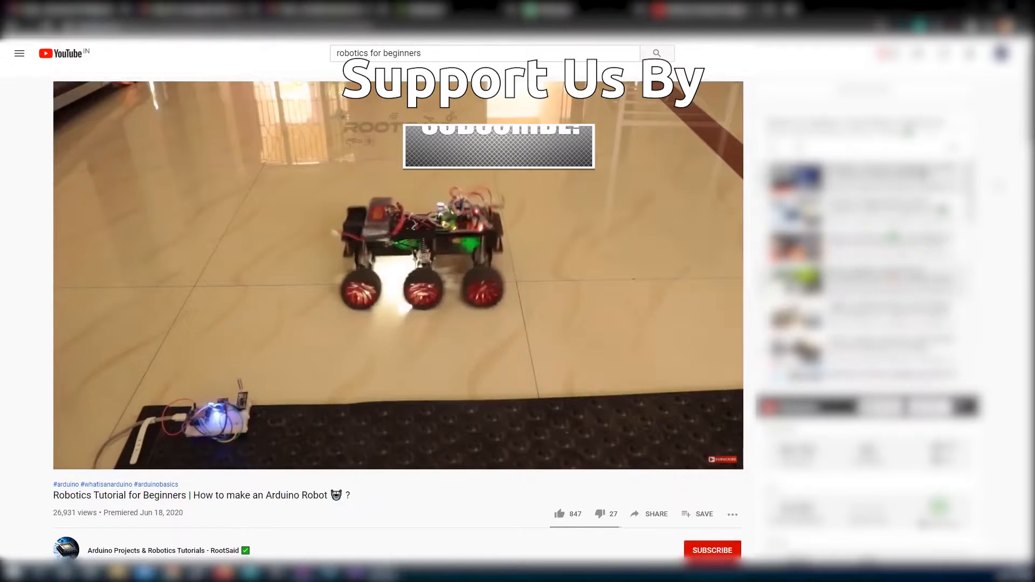
pyautogui.scroll(-3)
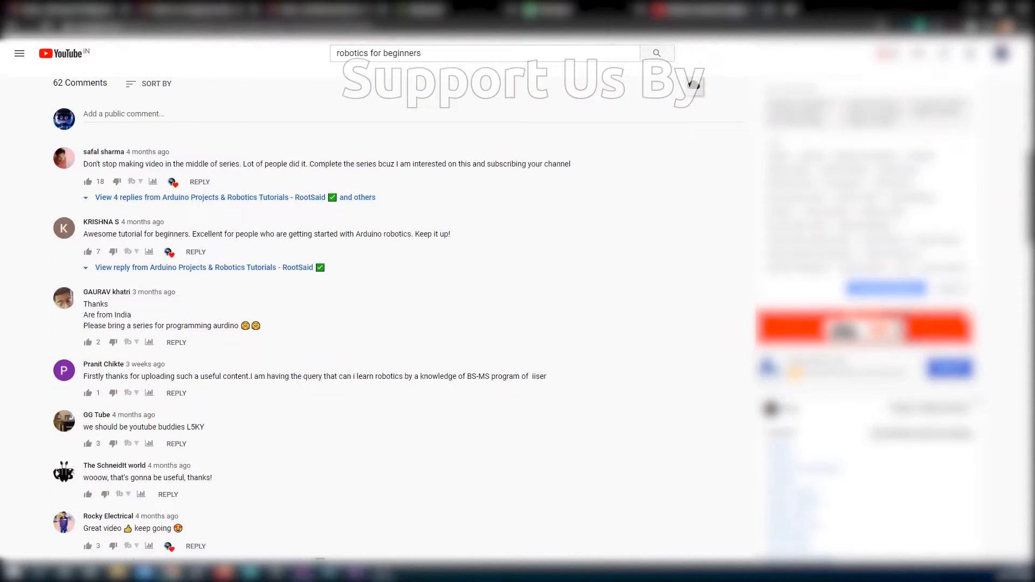
pyautogui.scroll(-3)
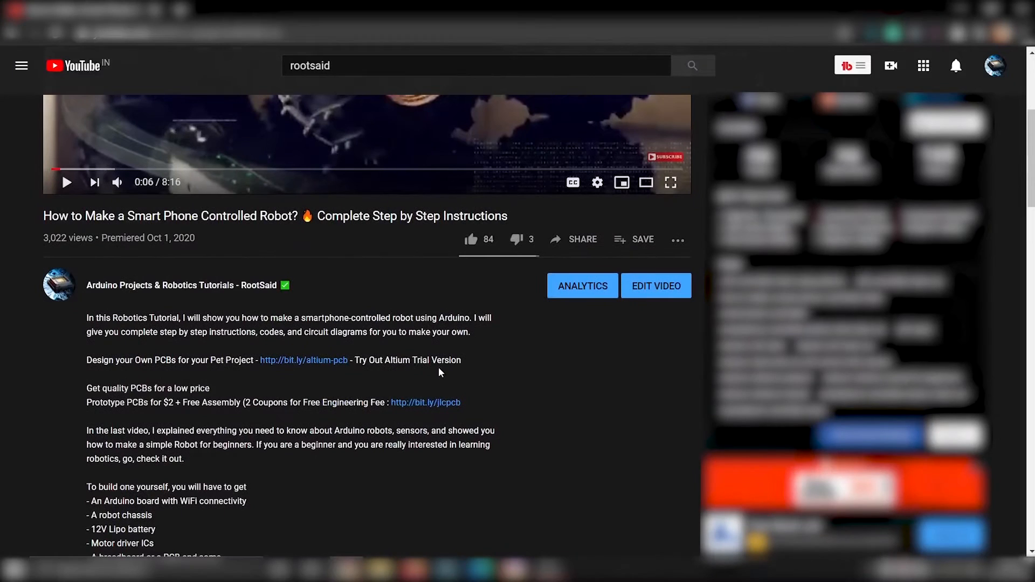
pyautogui.moveTo(303, 359)
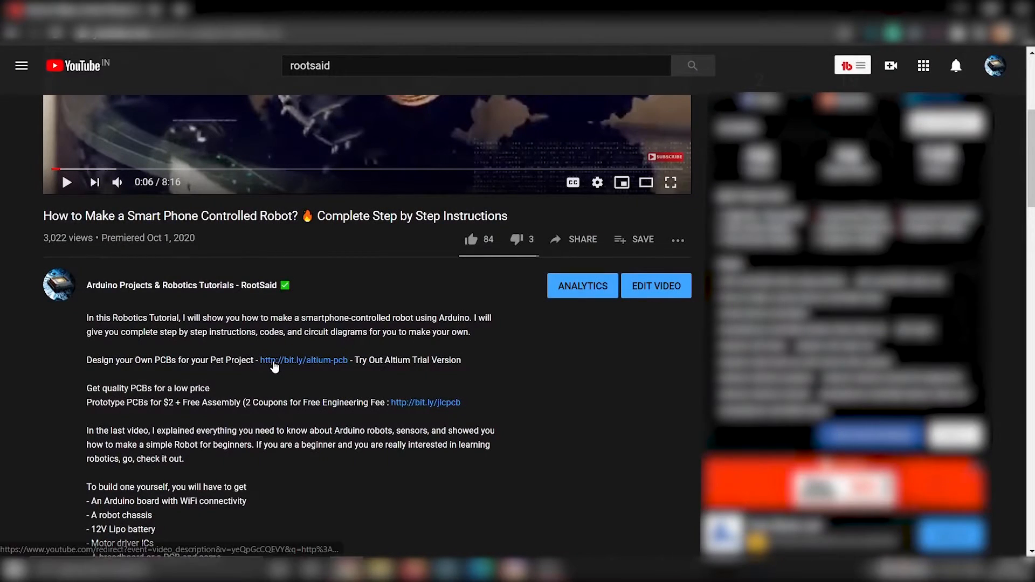
pyautogui.click(303, 360)
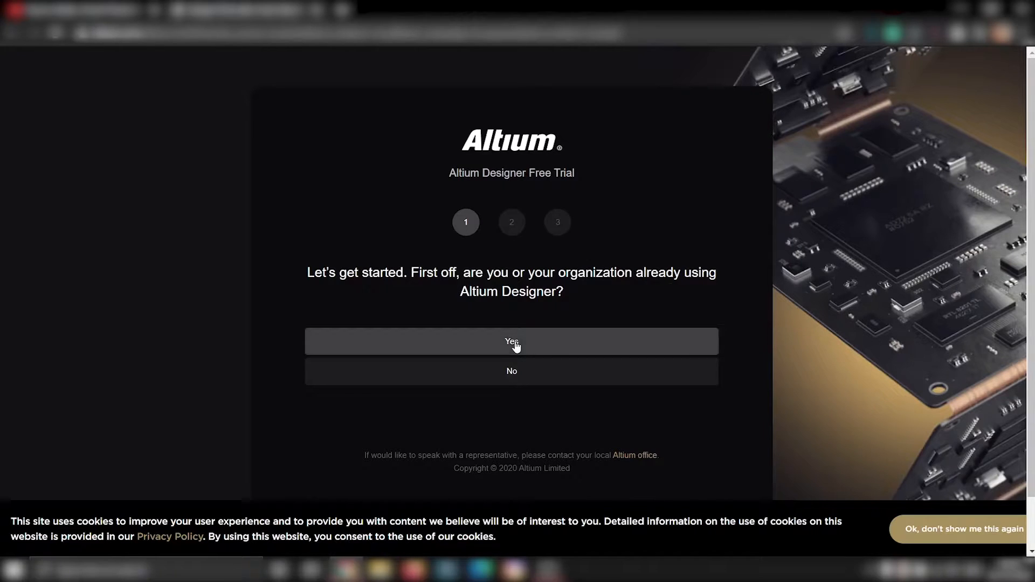
# Answer Yes and 'I like to design PCBs as a hobby', then follow the link to Upverter.
pyautogui.click(511, 341)
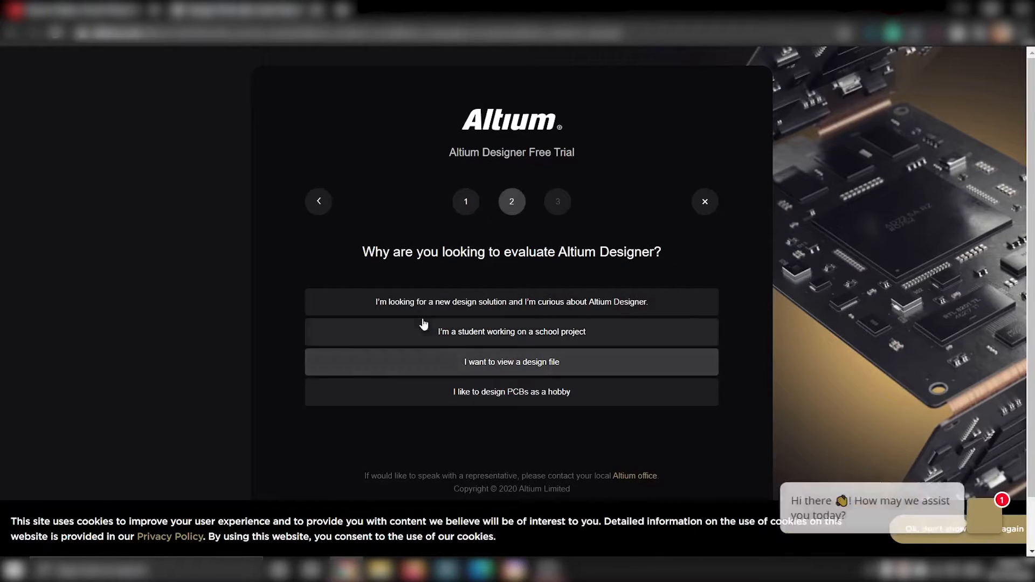
pyautogui.moveTo(460, 273)
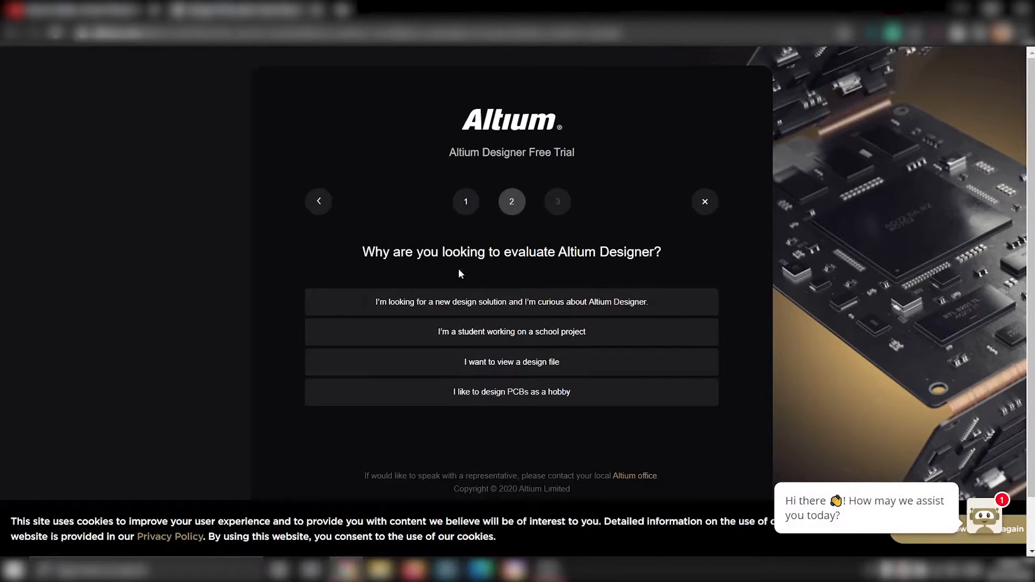
pyautogui.moveTo(511, 362)
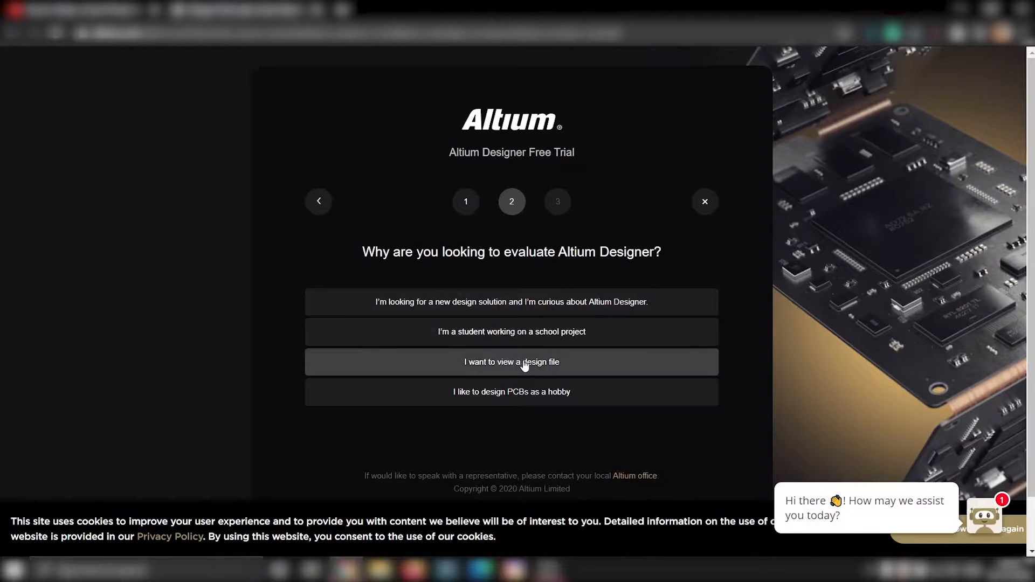
pyautogui.moveTo(512, 391)
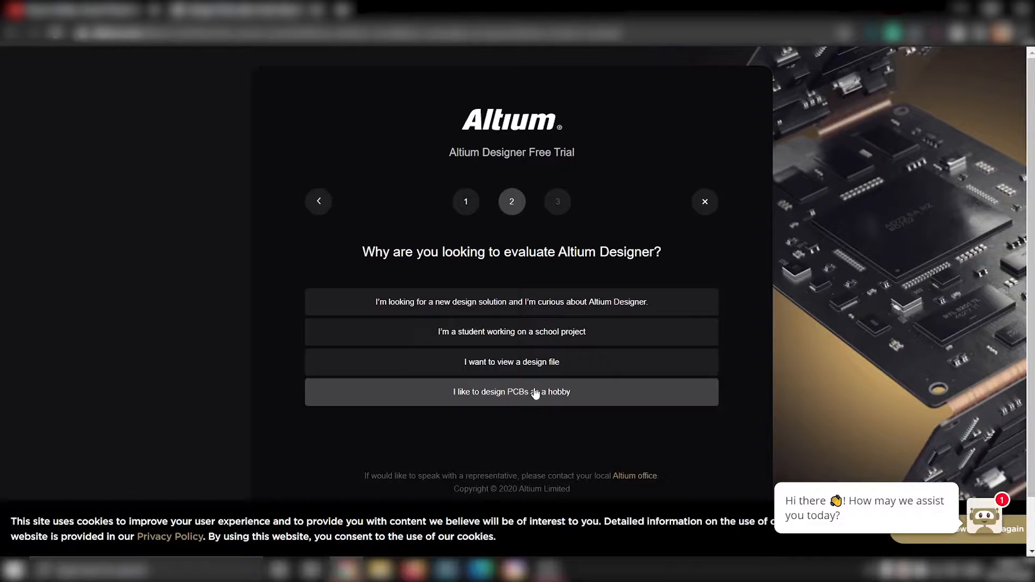
pyautogui.click(511, 391)
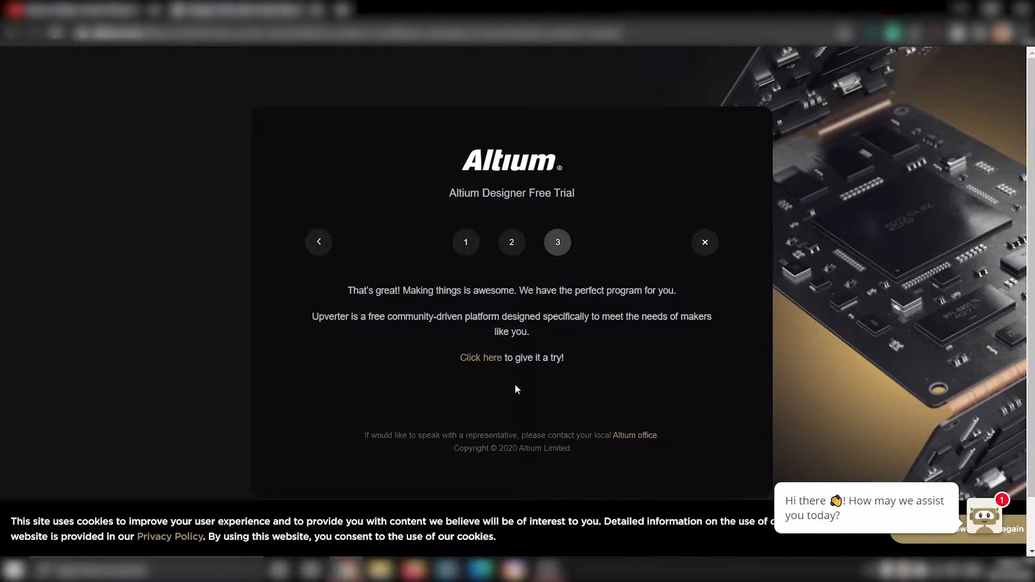
pyautogui.moveTo(490, 327)
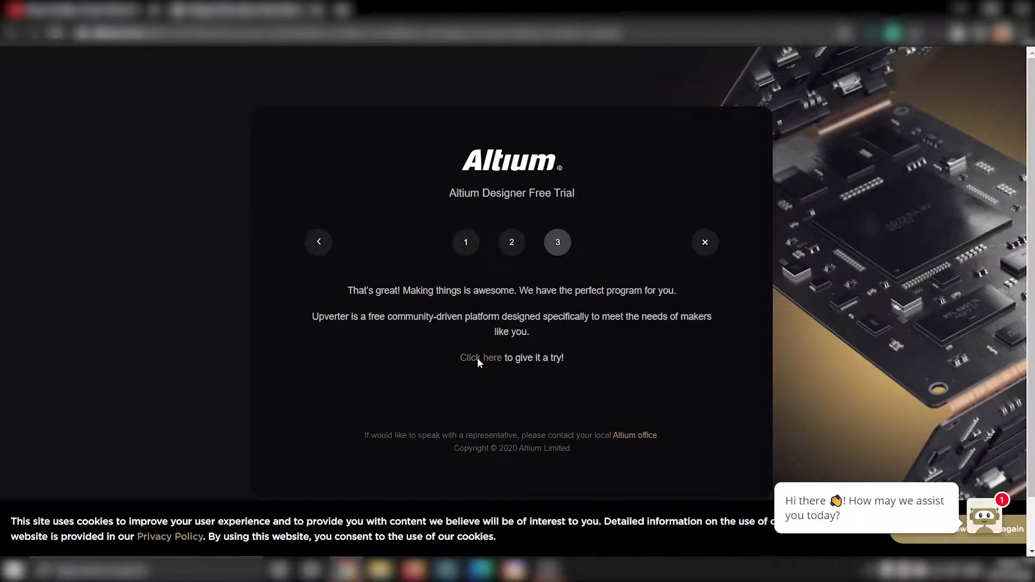
pyautogui.click(480, 357)
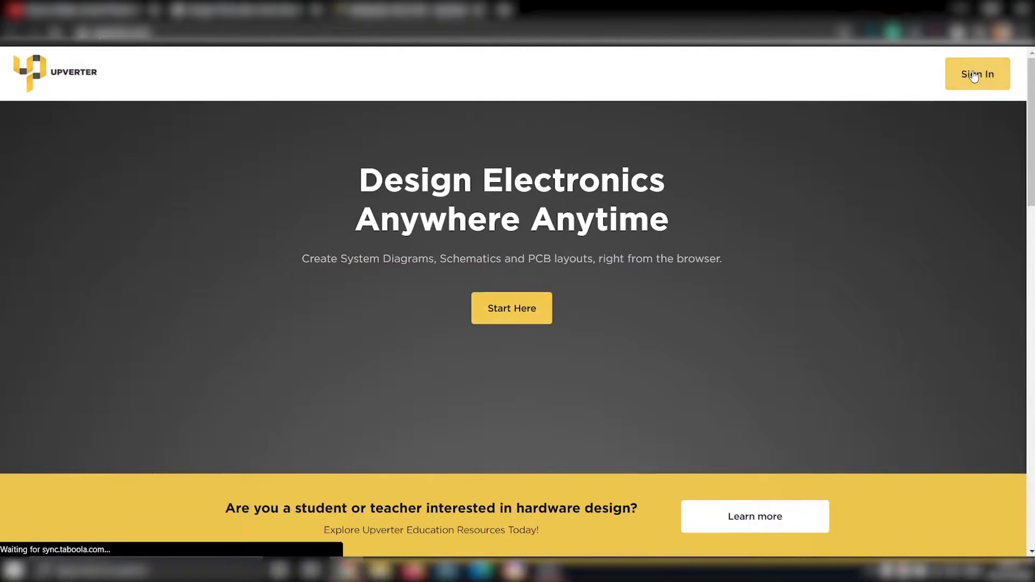
# Sign in to Upverter and start a new project from the dashboard.
pyautogui.click(978, 74)
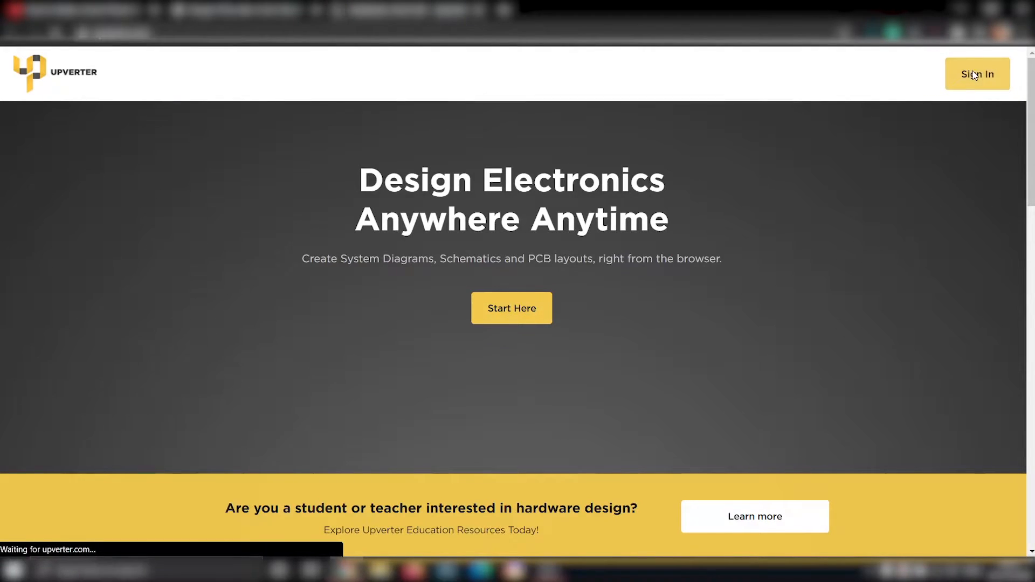
pyautogui.click(977, 74)
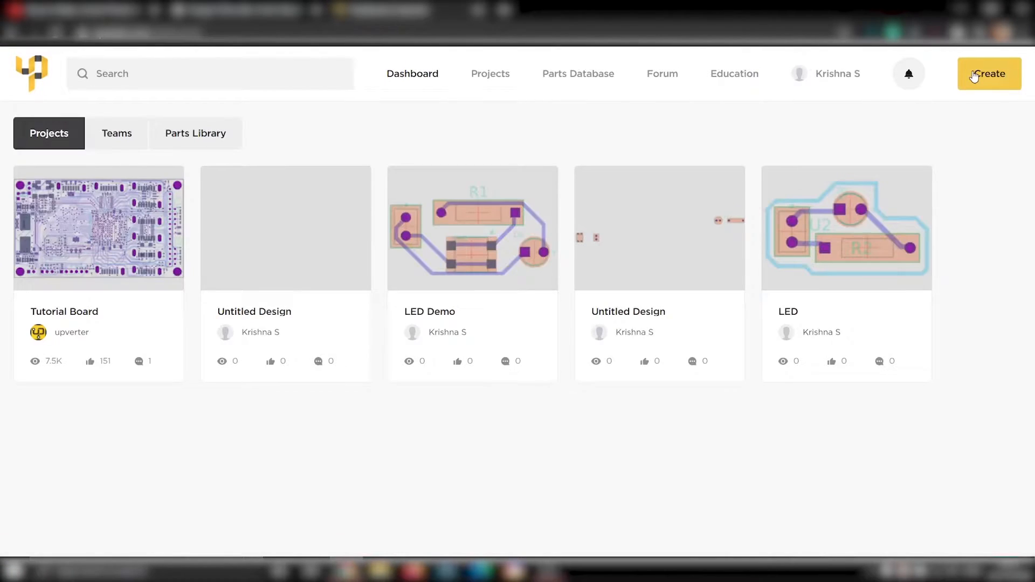
pyautogui.moveTo(805, 177)
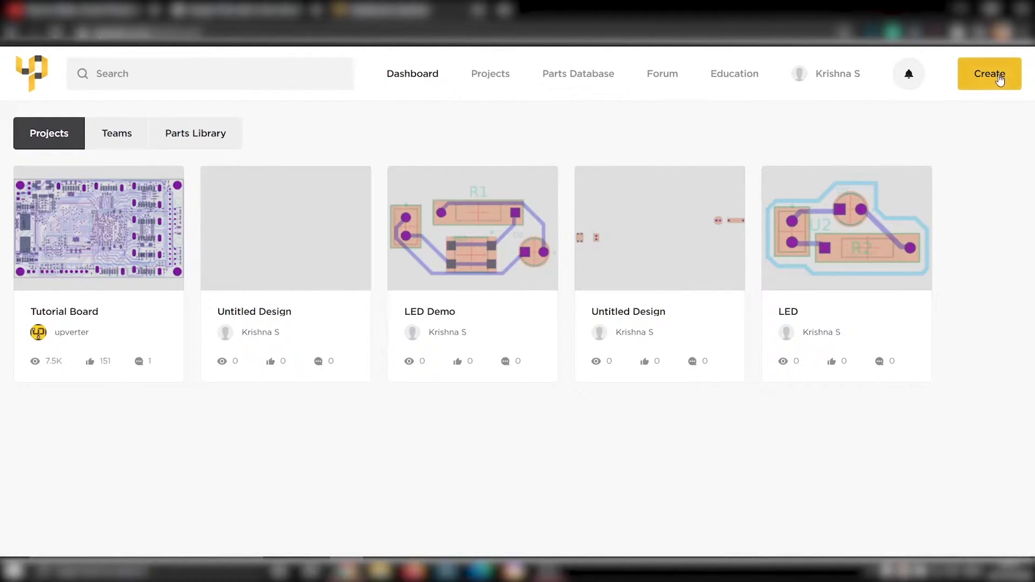
pyautogui.click(989, 73)
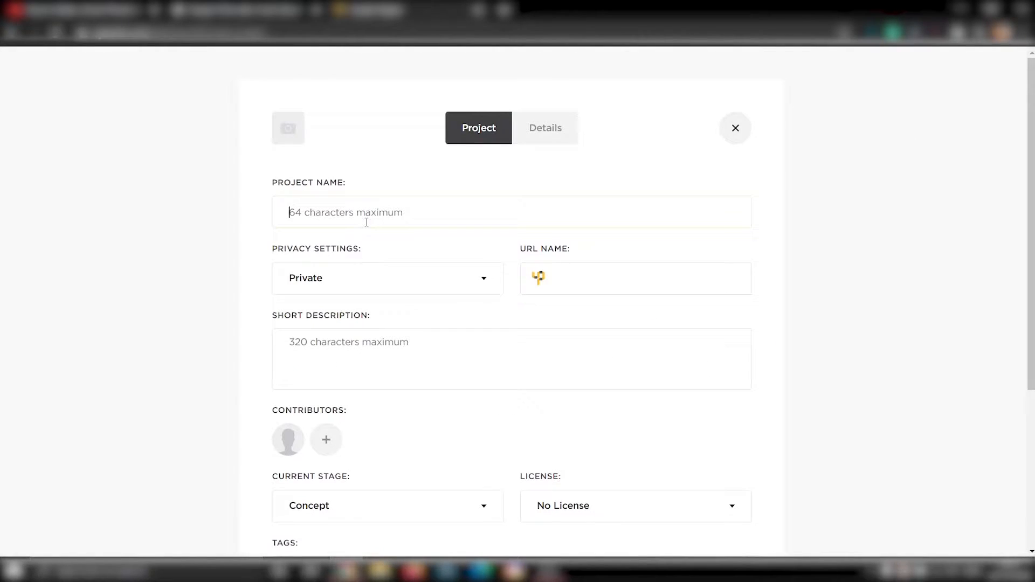
# Name the new project 'LED demo' and submit the form.
pyautogui.write('LED demo')
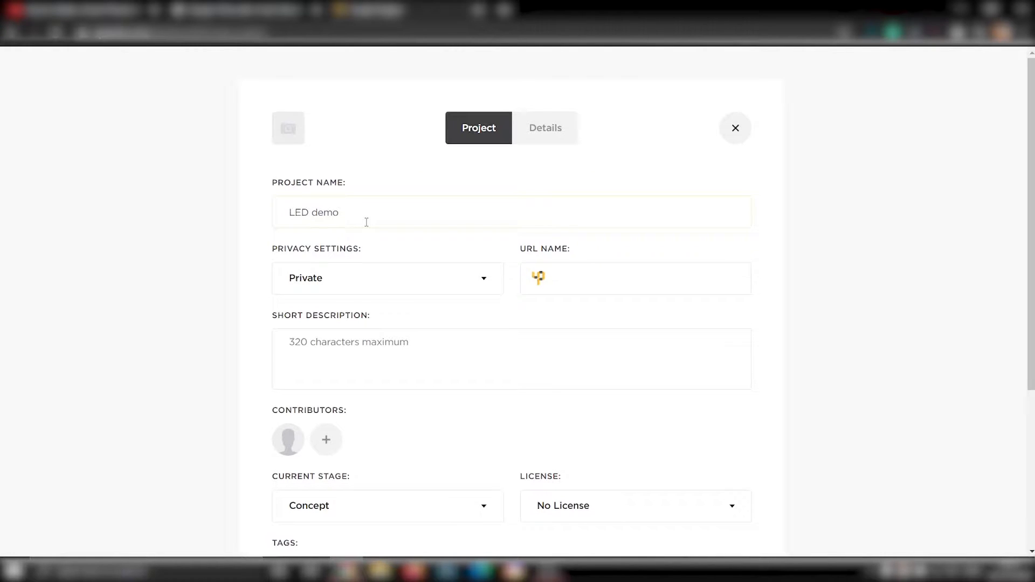
pyautogui.scroll(-3)
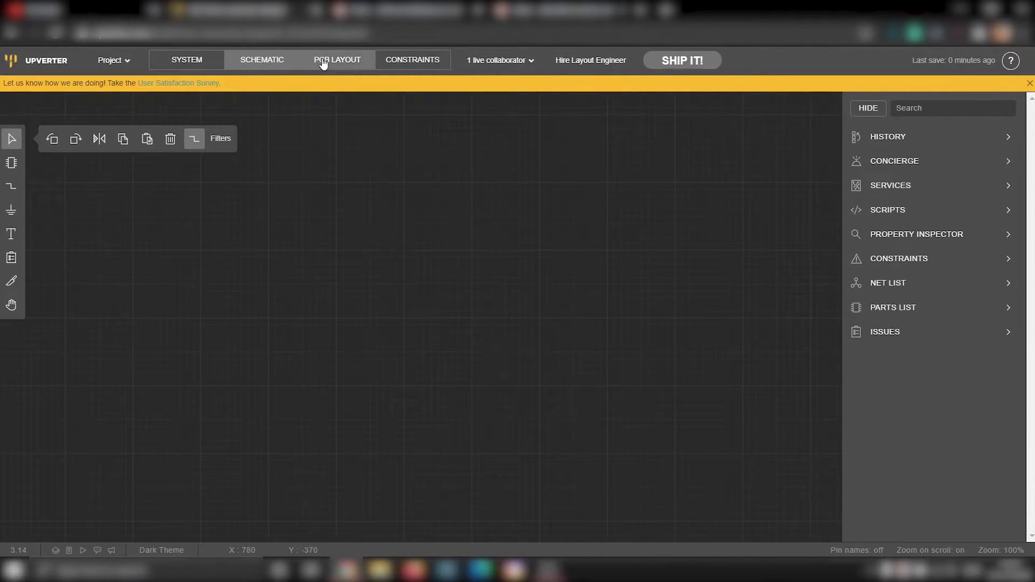
# Preview the empty PCB layout, return to the schematic, and bring up the component catalogue.
pyautogui.click(336, 59)
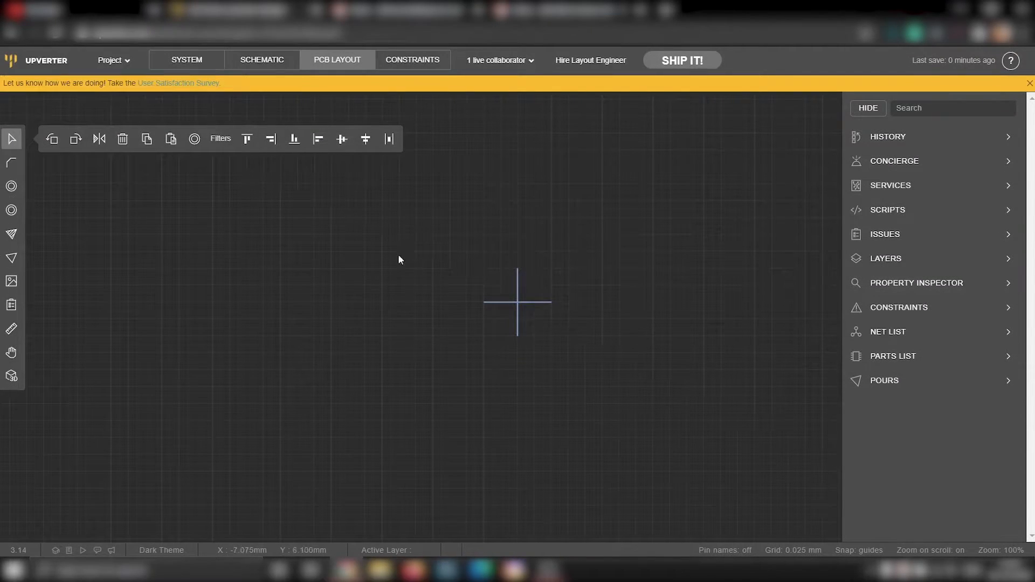
pyautogui.click(262, 60)
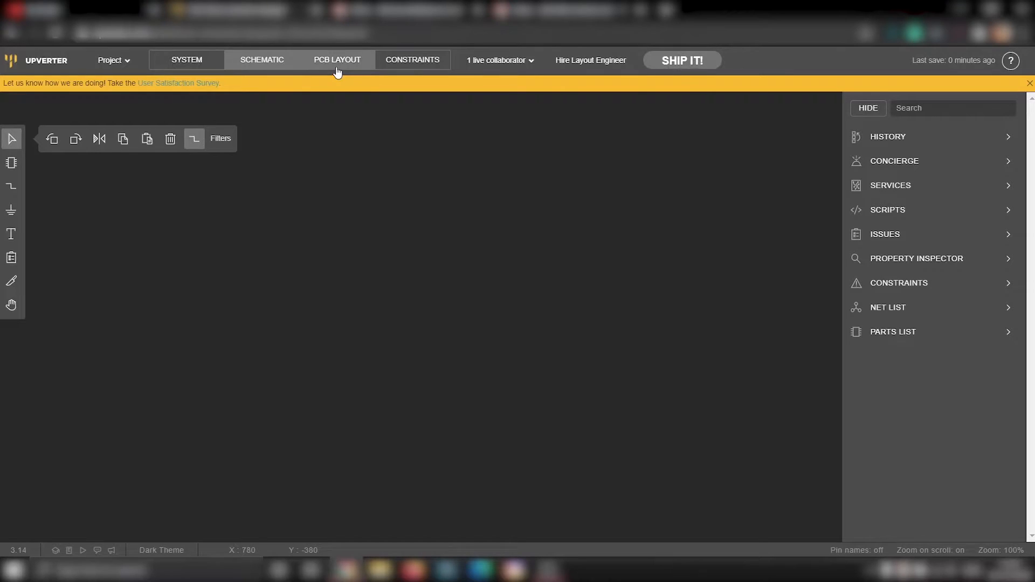
pyautogui.click(336, 59)
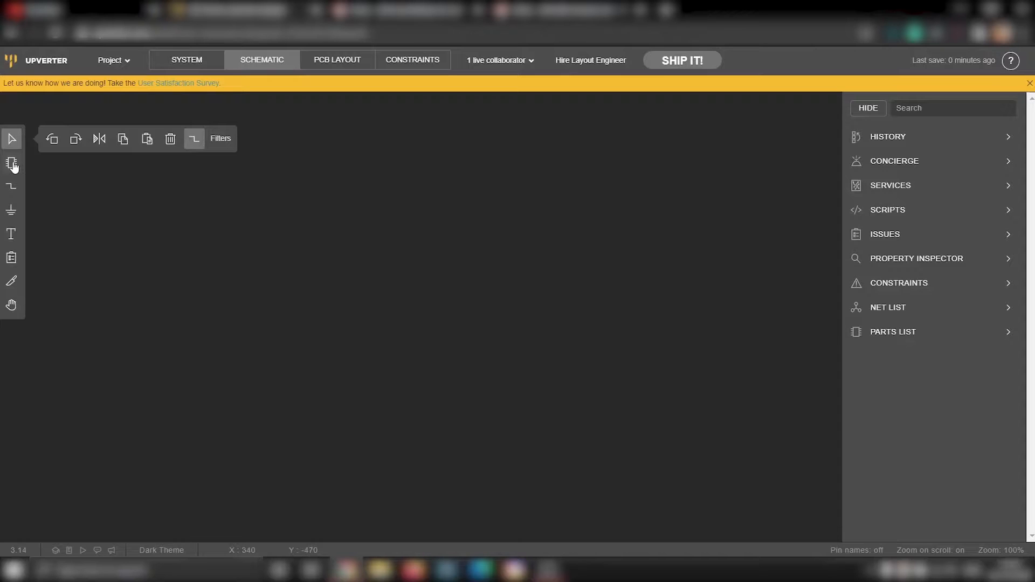
pyautogui.click(12, 163)
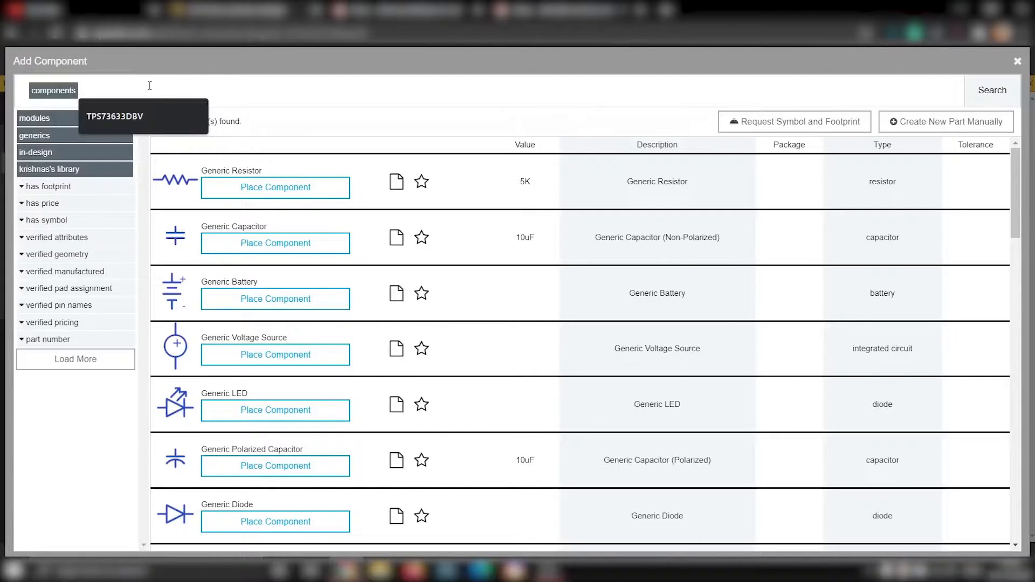
# Search the library for 'led', filtered to parts where has footprint is true.
pyautogui.write('led')
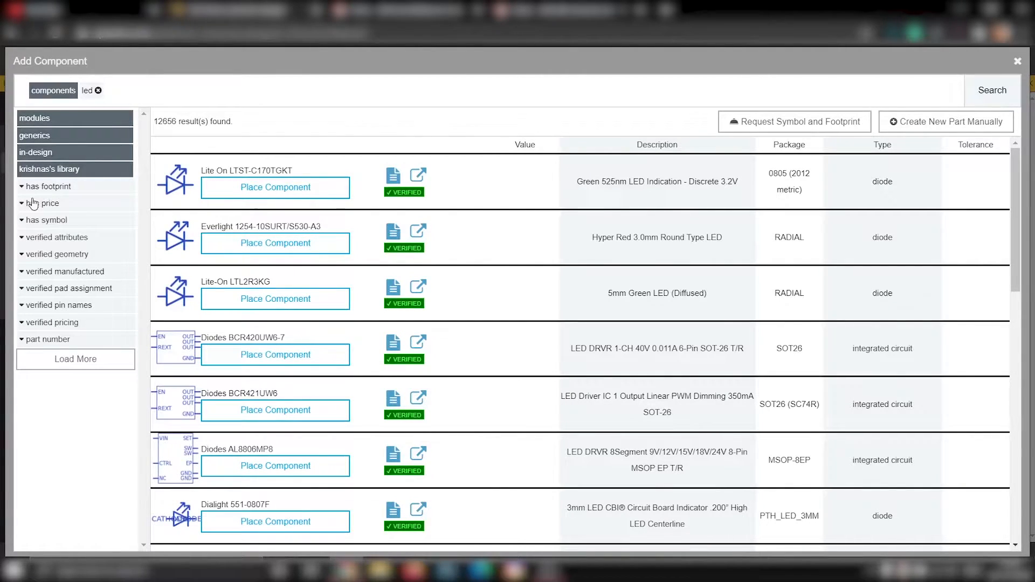
pyautogui.click(49, 186)
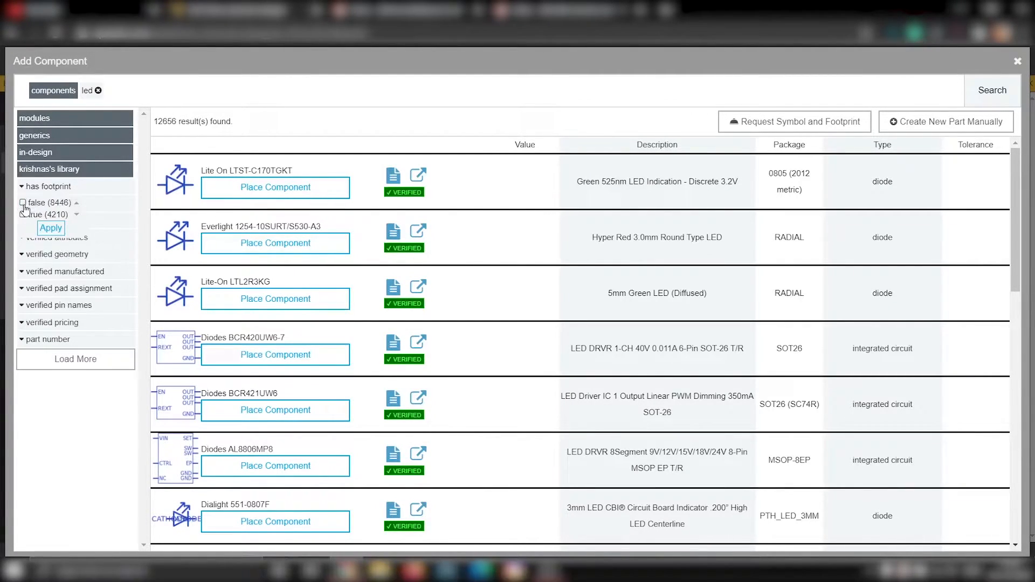
pyautogui.click(23, 214)
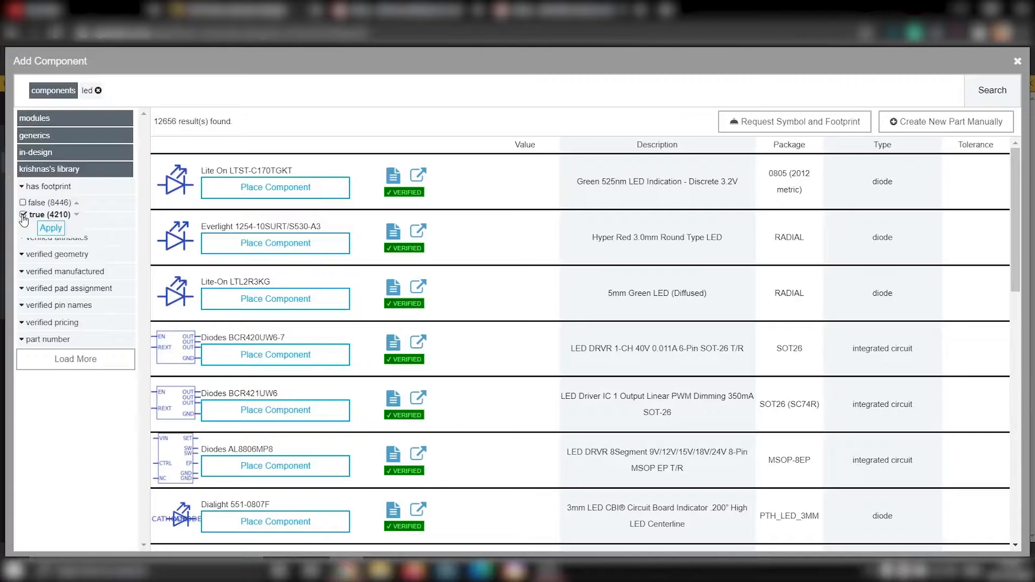
pyautogui.click(51, 228)
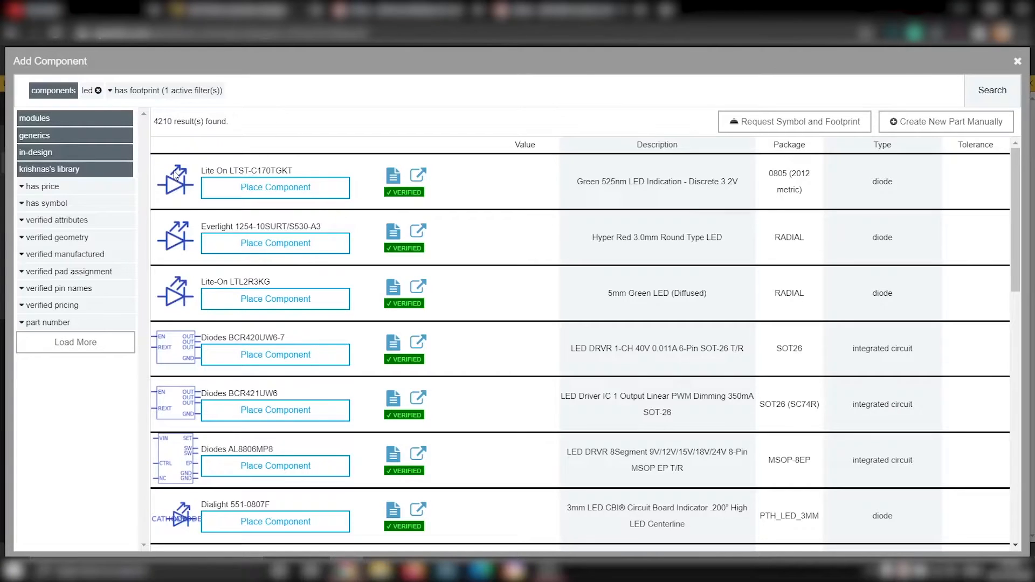
pyautogui.moveTo(419, 233)
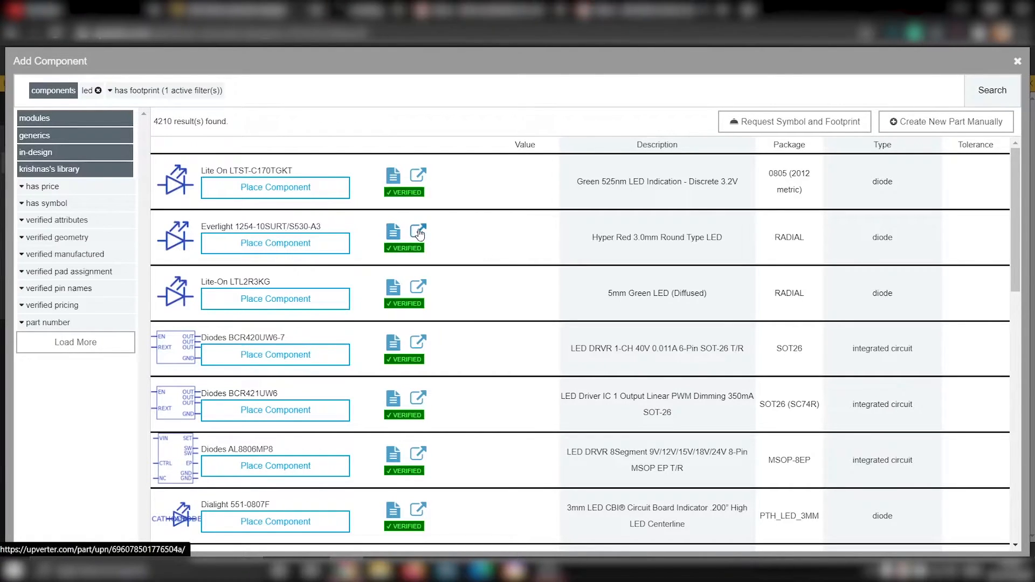
# Place the Everlight 1254-10SURT/S530-A3 red LED on the schematic as D2 and D3.
pyautogui.click(418, 232)
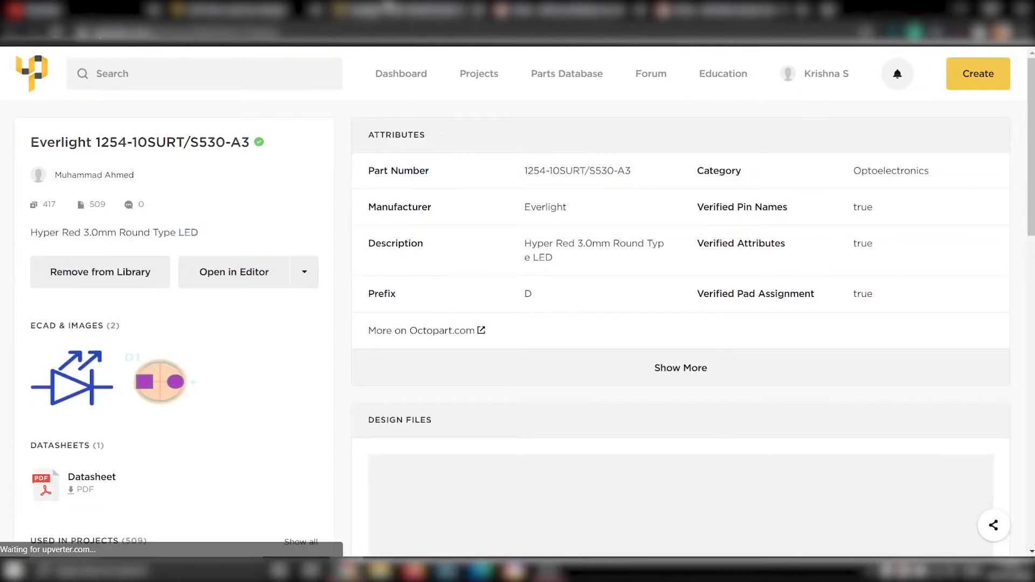
pyautogui.scroll(-3)
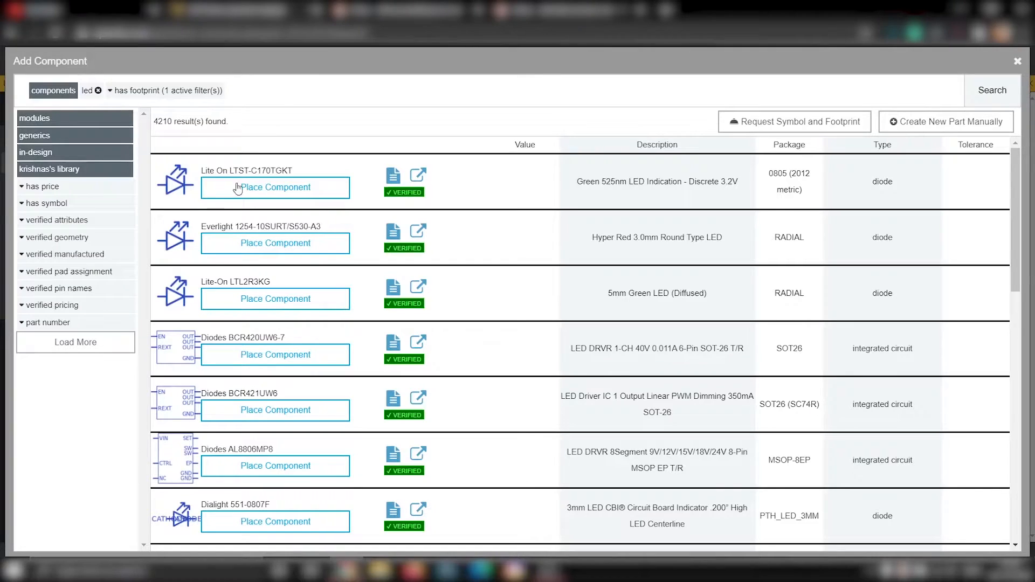
pyautogui.click(1018, 61)
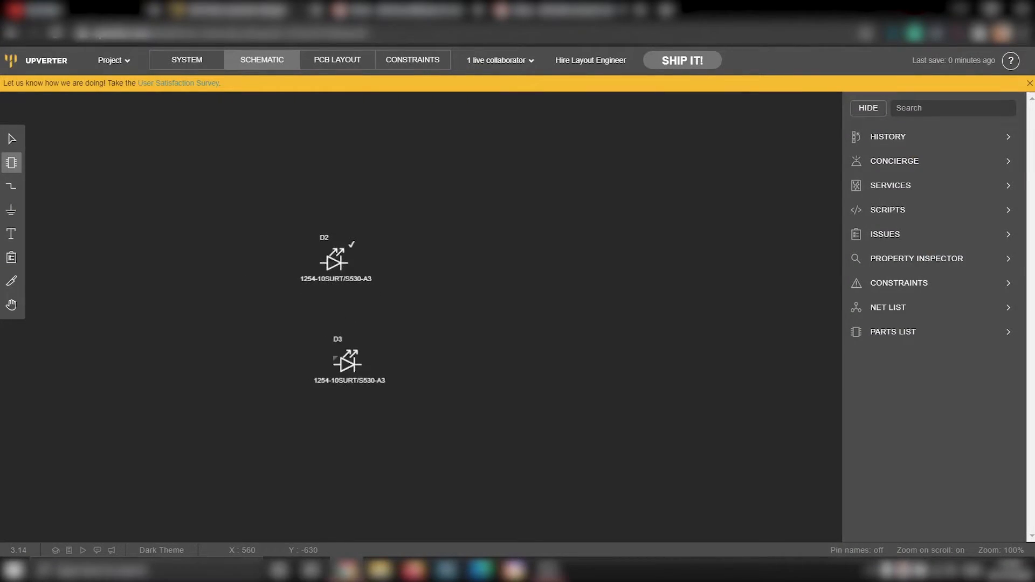
# Delete LED D3 and place a footprinted 470k generic resistor R1 beside D2.
pyautogui.click(170, 139)
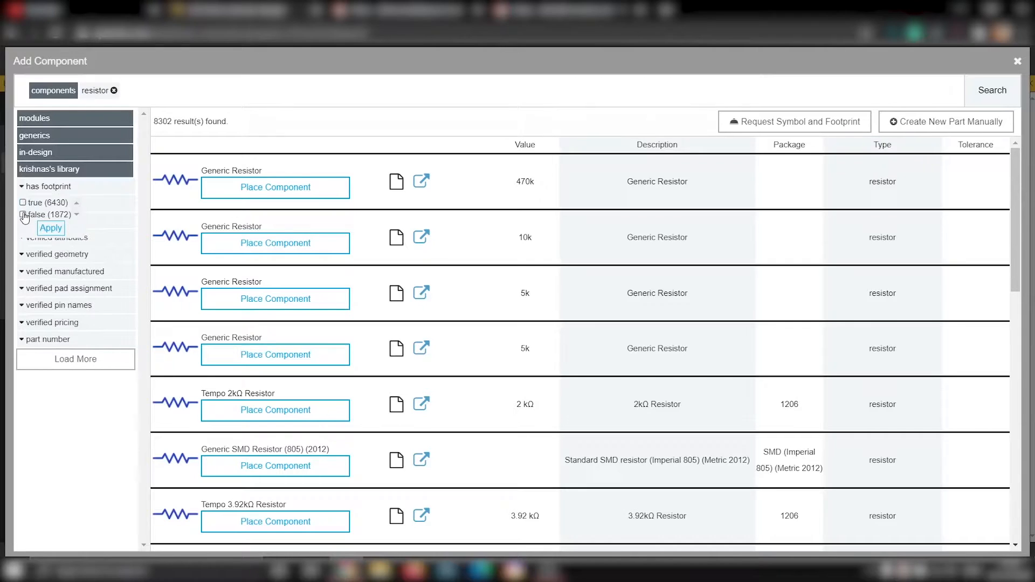
pyautogui.click(50, 227)
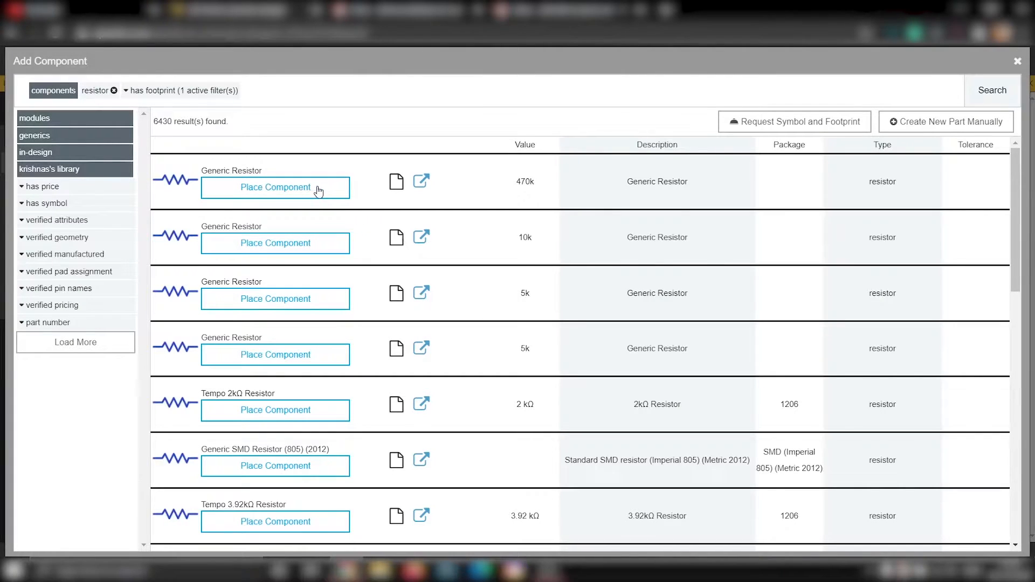
pyautogui.click(274, 187)
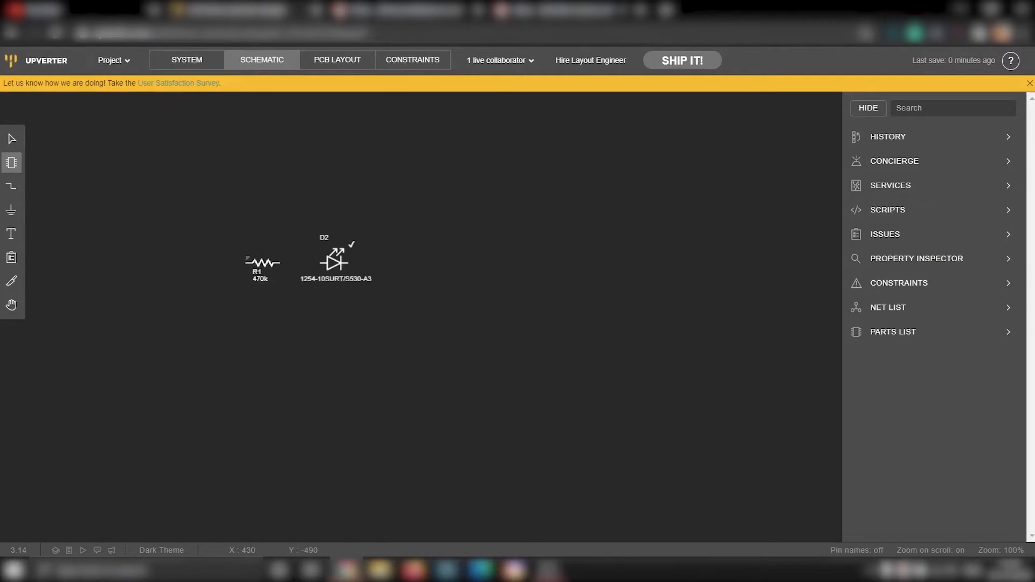
pyautogui.click(263, 262)
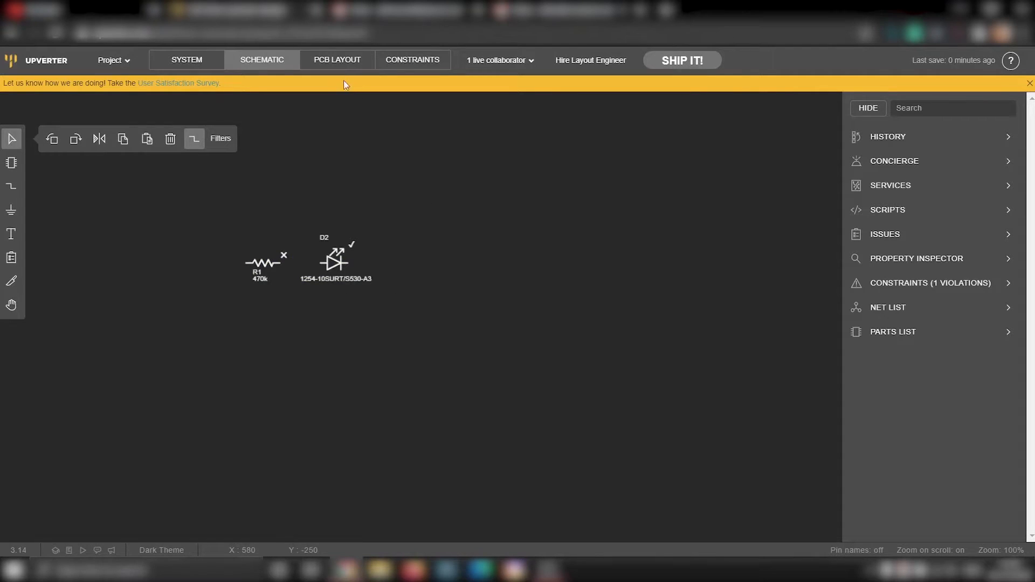
pyautogui.click(336, 60)
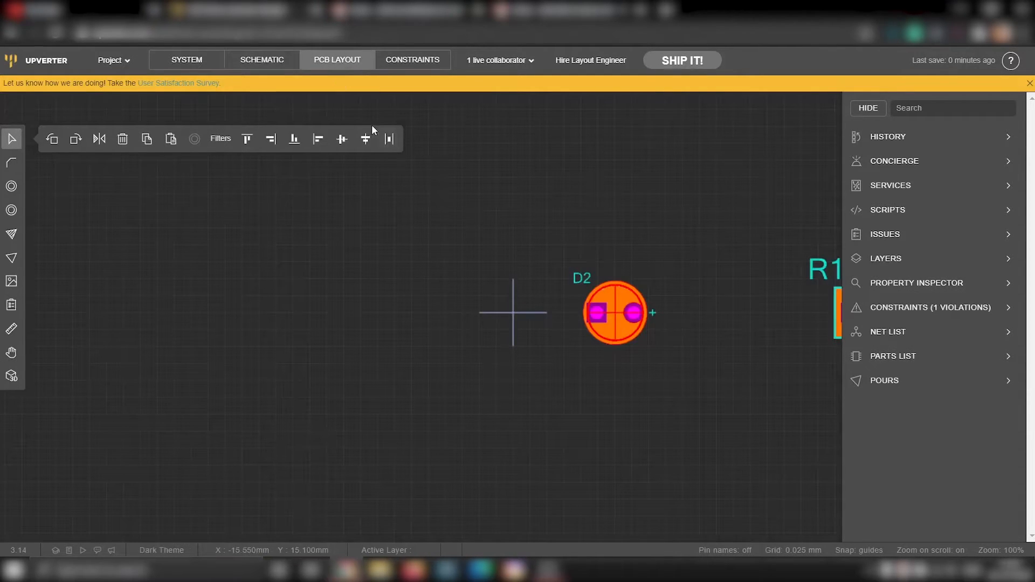
pyautogui.scroll(-3)
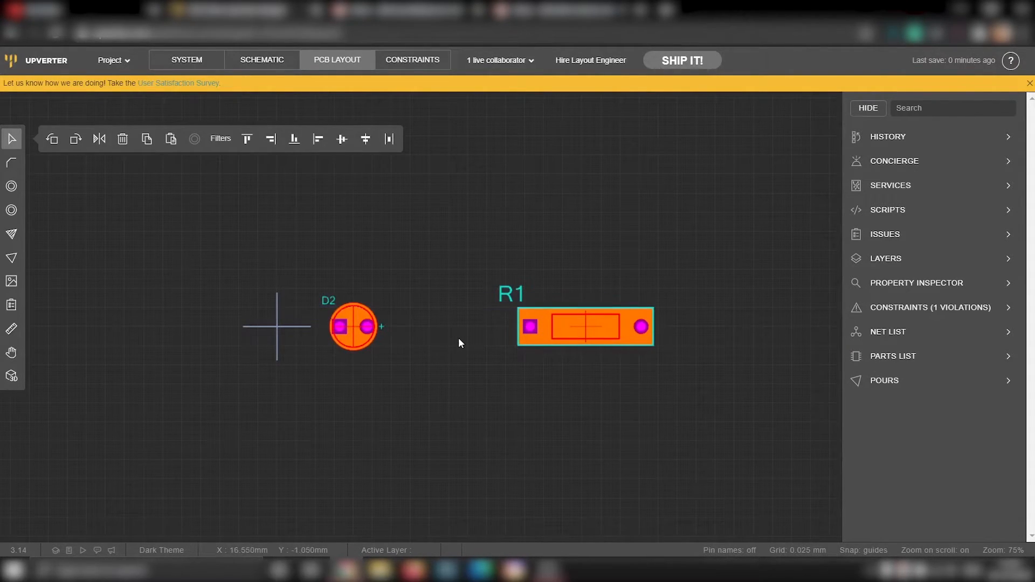
pyautogui.click(262, 60)
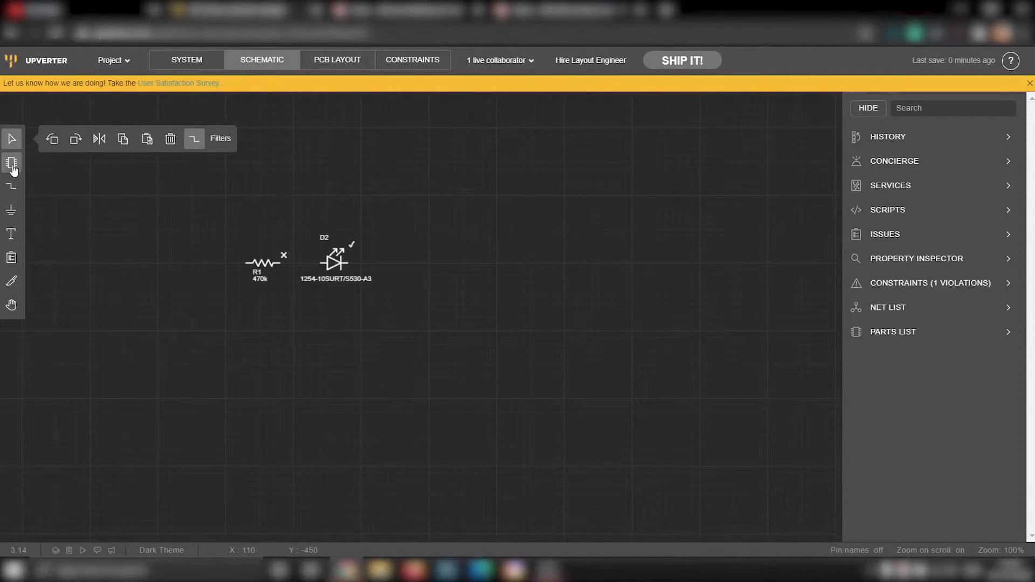
# Search for 'switch' and place the Bourns 7914G-1-000E as SW1.
pyautogui.click(11, 163)
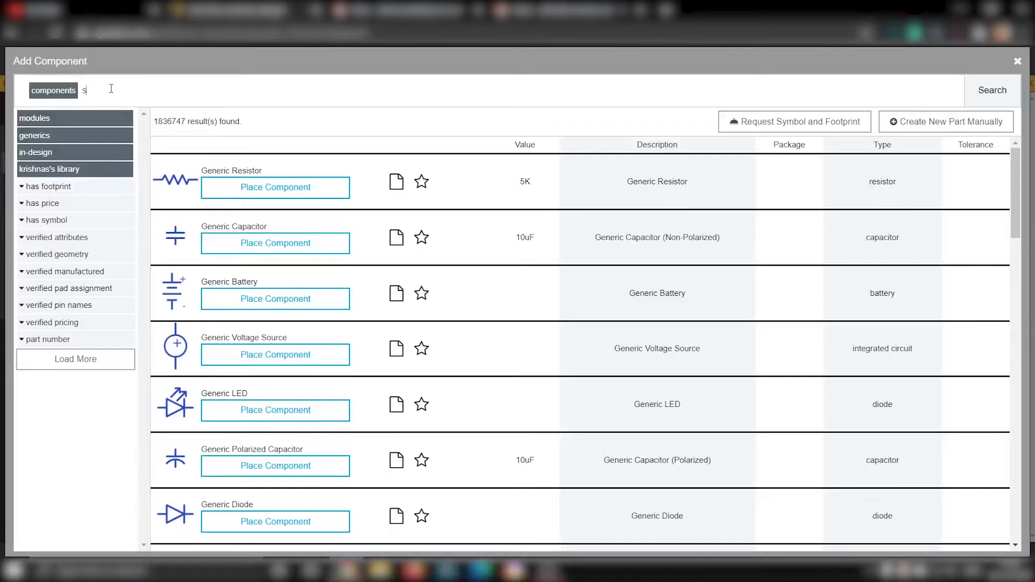
pyautogui.write('switch')
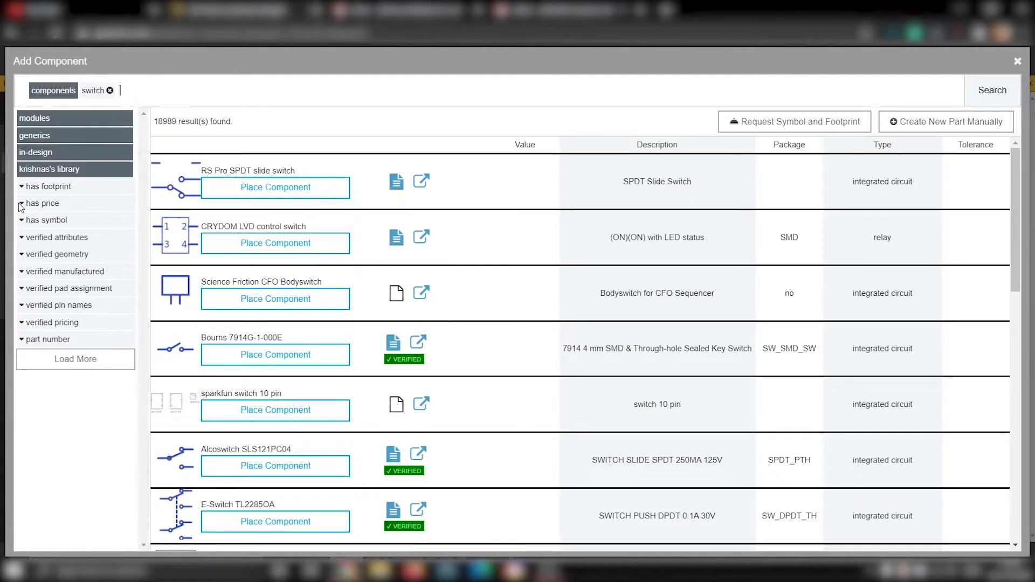
pyautogui.click(274, 354)
pyautogui.write('header')
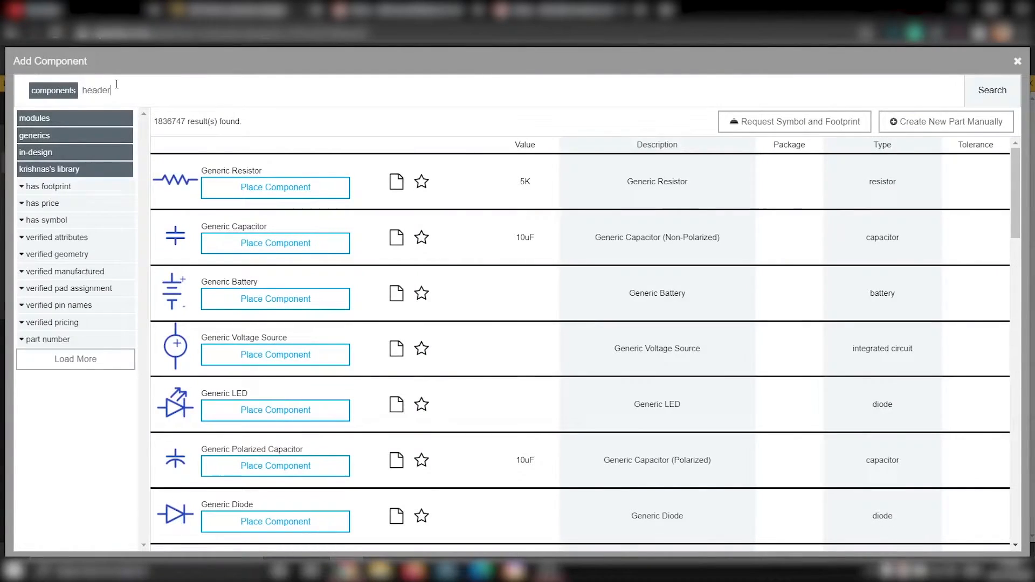
# Place header U2, check the footprints on the PCB layout, and return to the schematic.
pyautogui.click(1019, 61)
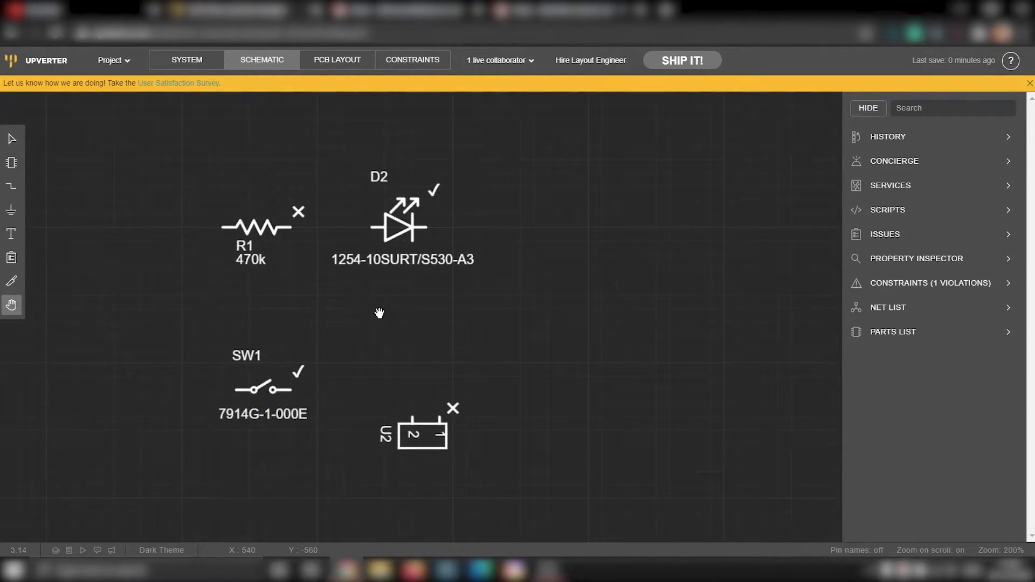
pyautogui.click(336, 59)
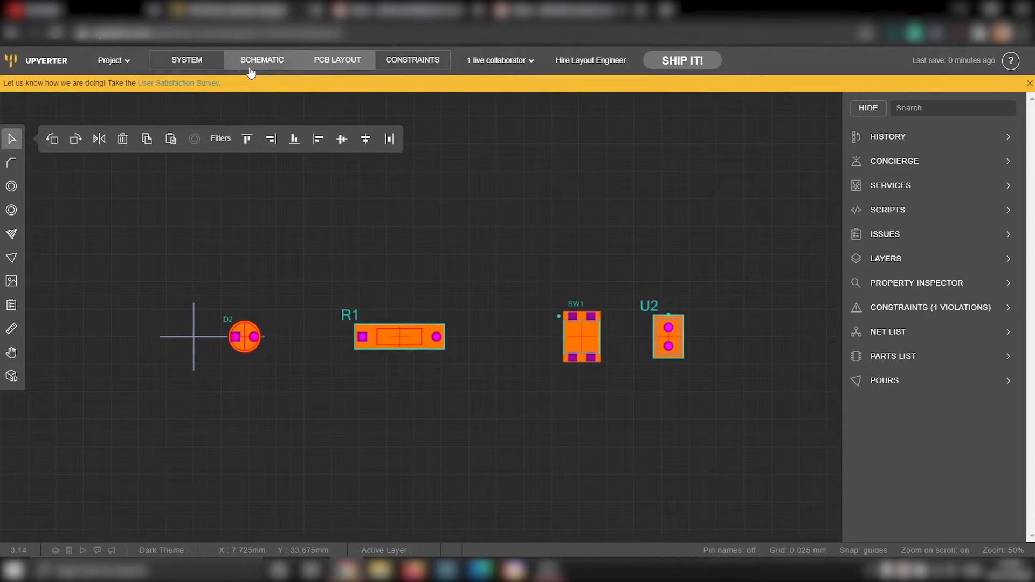
pyautogui.click(261, 59)
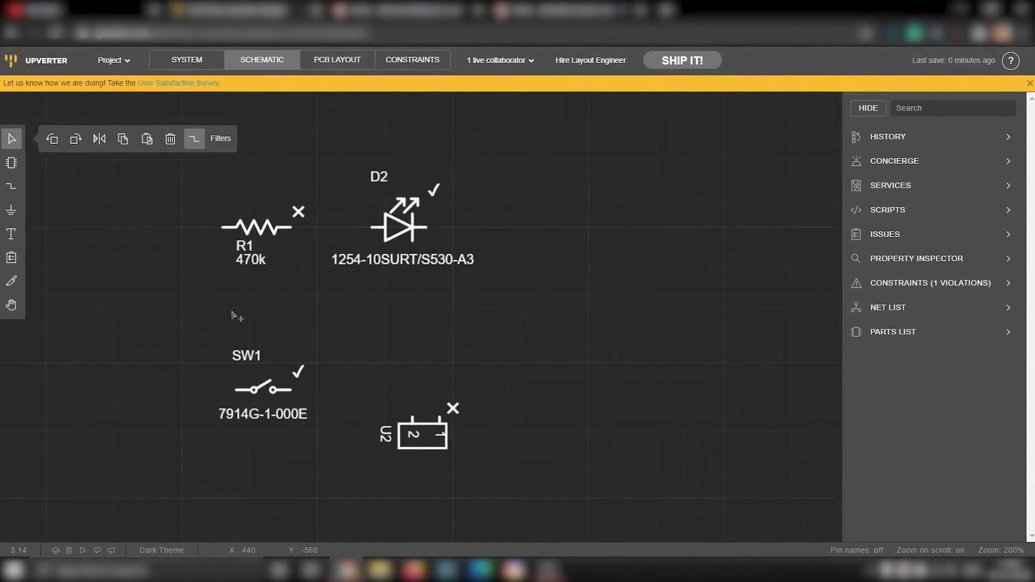
pyautogui.moveTo(59, 193)
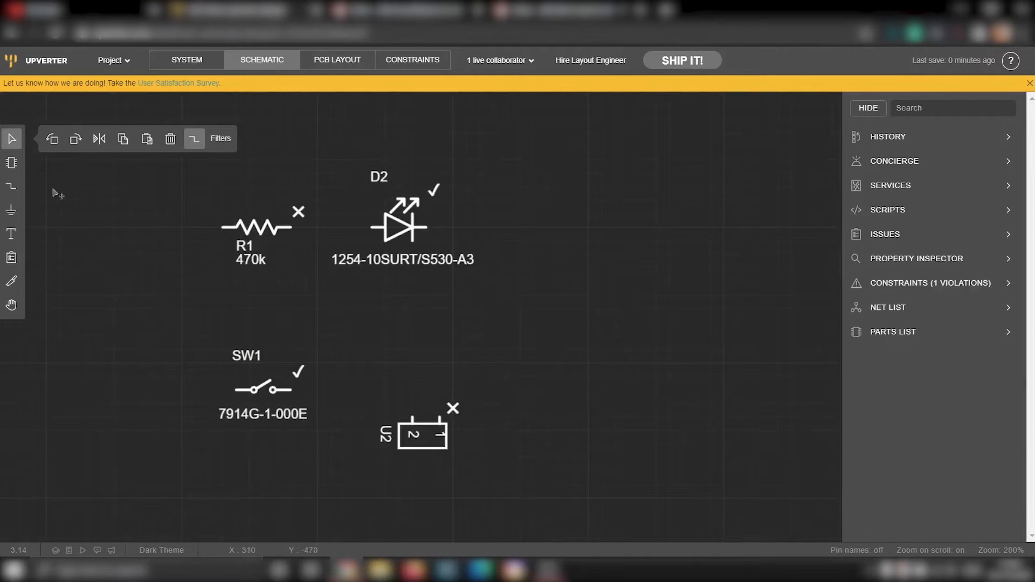
pyautogui.moveTo(12, 187)
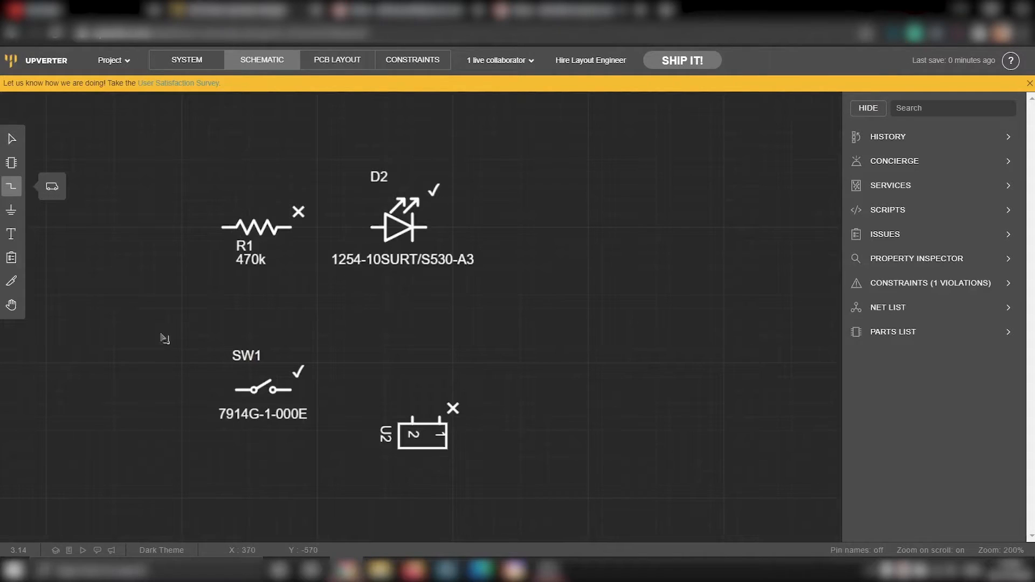
# Wire R1 to SW1 and D2, and D2 to header U2 pin 1.
pyautogui.click(423, 435)
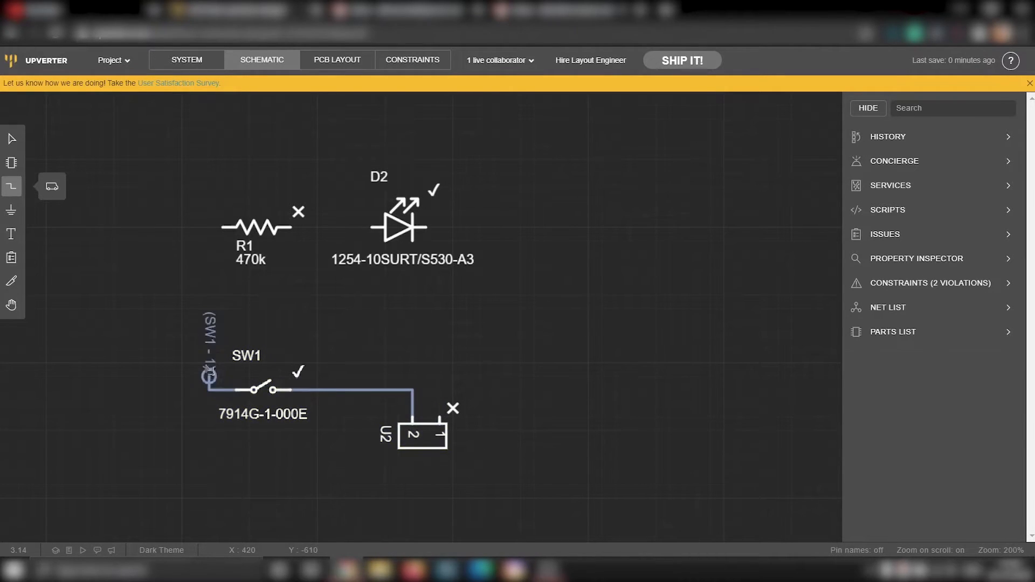
pyautogui.moveTo(208, 374); pyautogui.dragTo(224, 227)
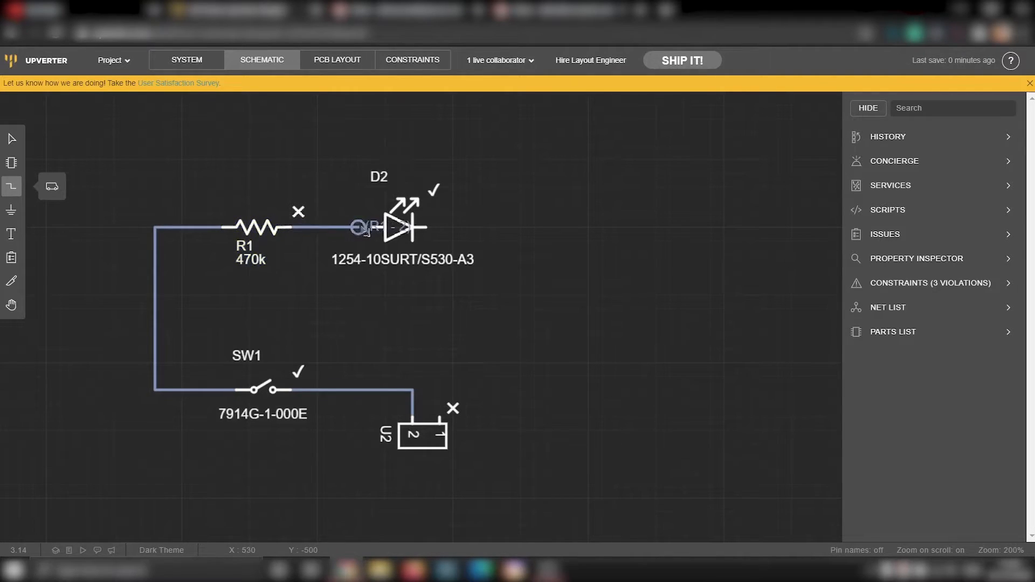
pyautogui.click(379, 227)
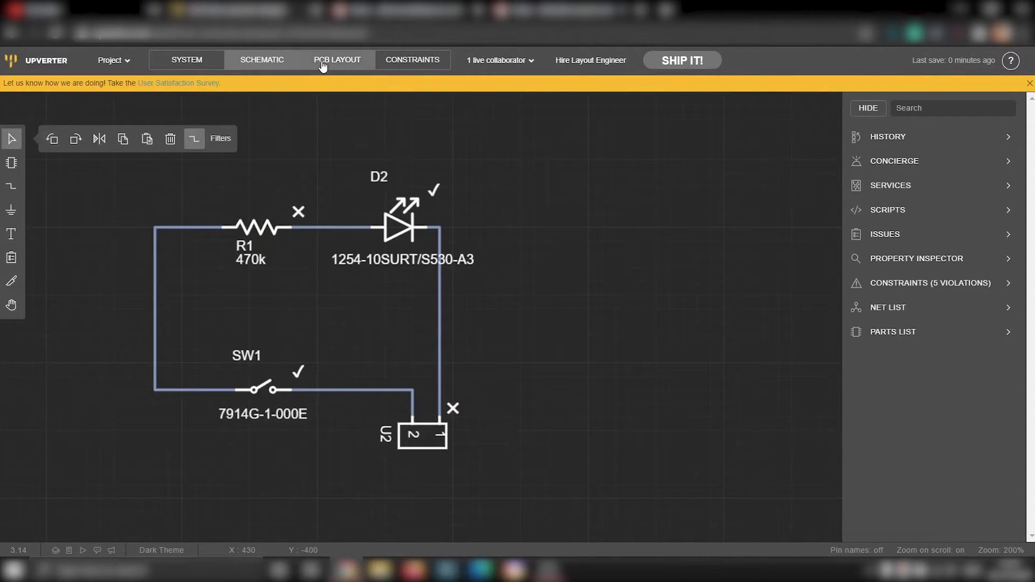
# On the board layout, move R1 above D2, U2 beside D2, and SW1 beneath R1.
pyautogui.click(336, 59)
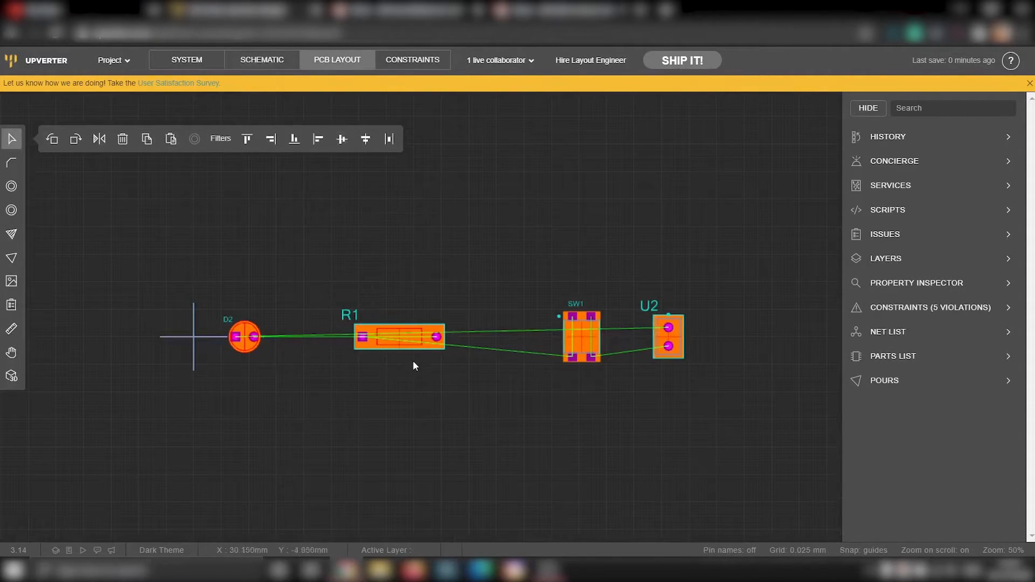
pyautogui.moveTo(399, 336); pyautogui.dragTo(278, 256)
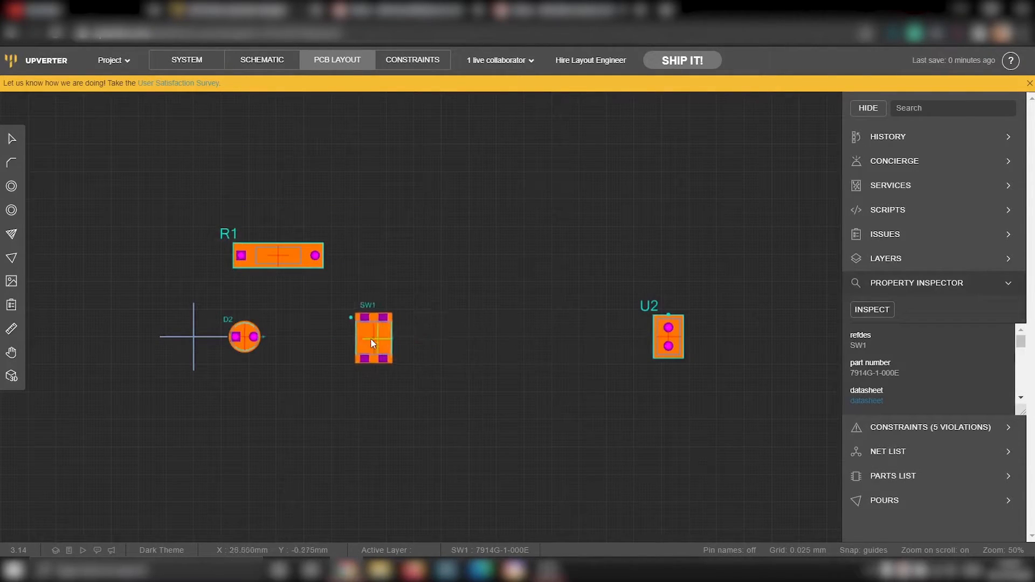
pyautogui.moveTo(667, 336); pyautogui.dragTo(330, 333)
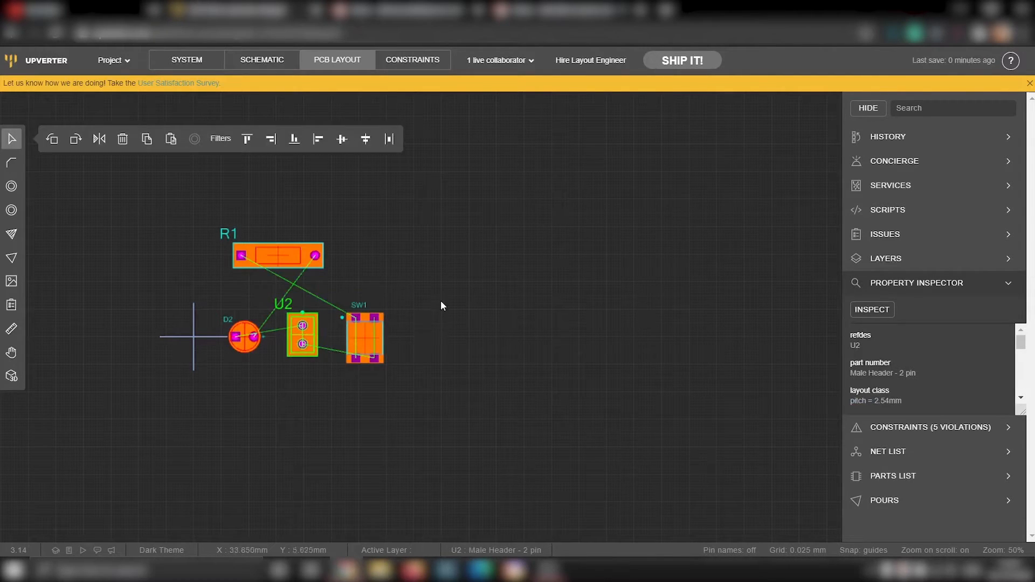
pyautogui.moveTo(280, 268)
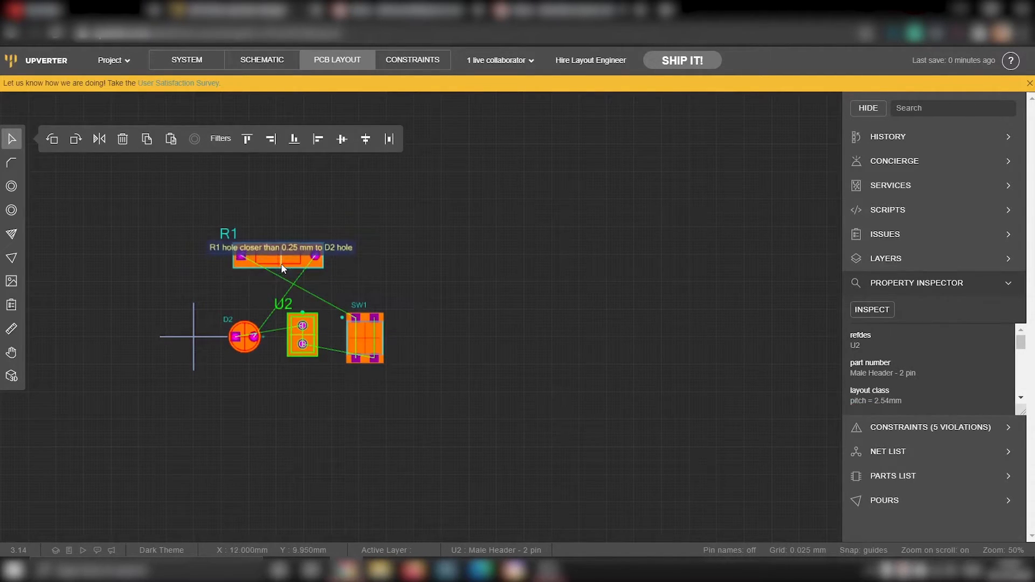
pyautogui.click(277, 261)
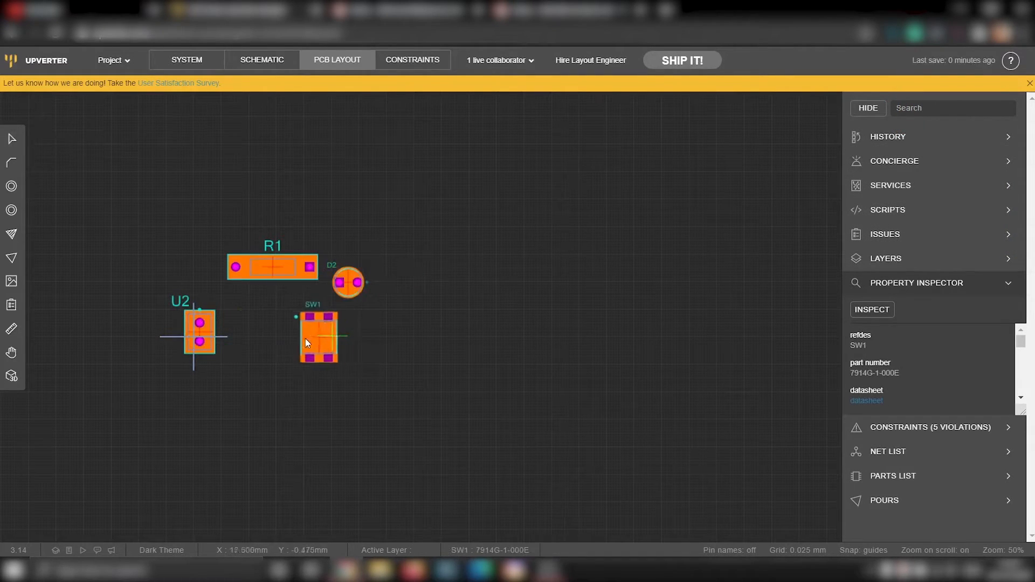
pyautogui.moveTo(200, 333); pyautogui.dragTo(198, 300)
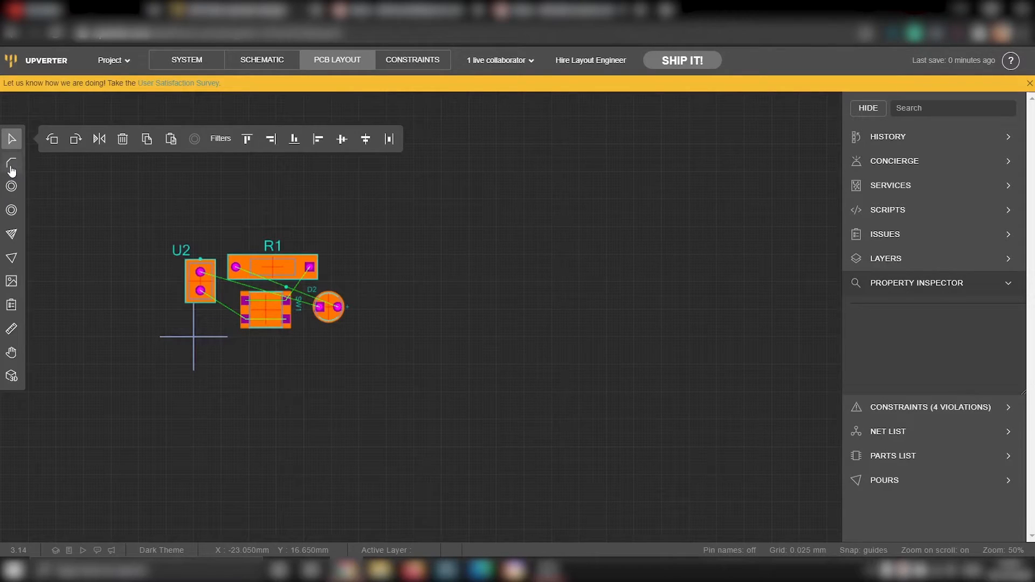
# Route top-copper traces from the header U2 through SW1 and R1 to the LED D2 pad.
pyautogui.click(11, 162)
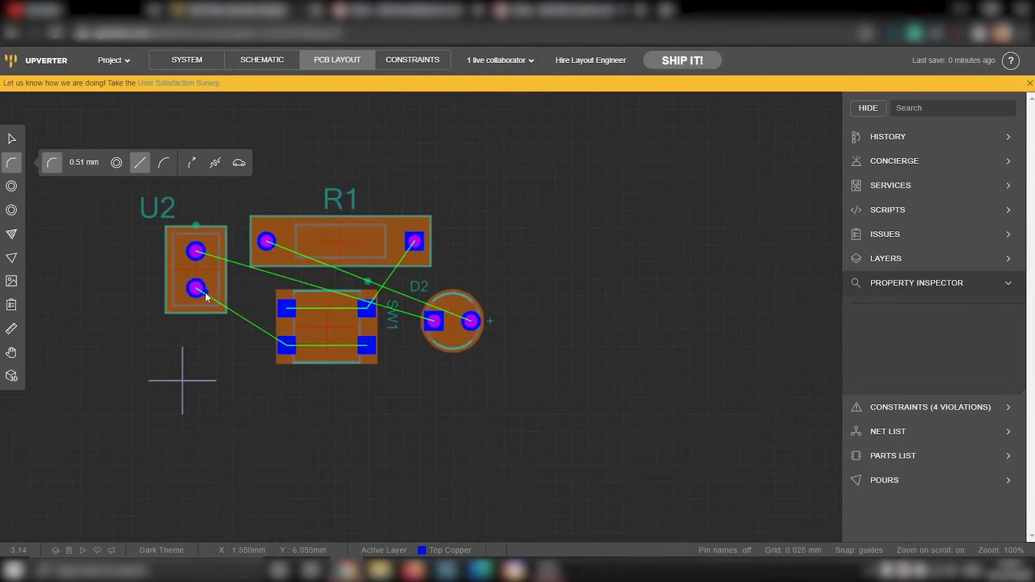
pyautogui.moveTo(195, 288); pyautogui.dragTo(225, 323)
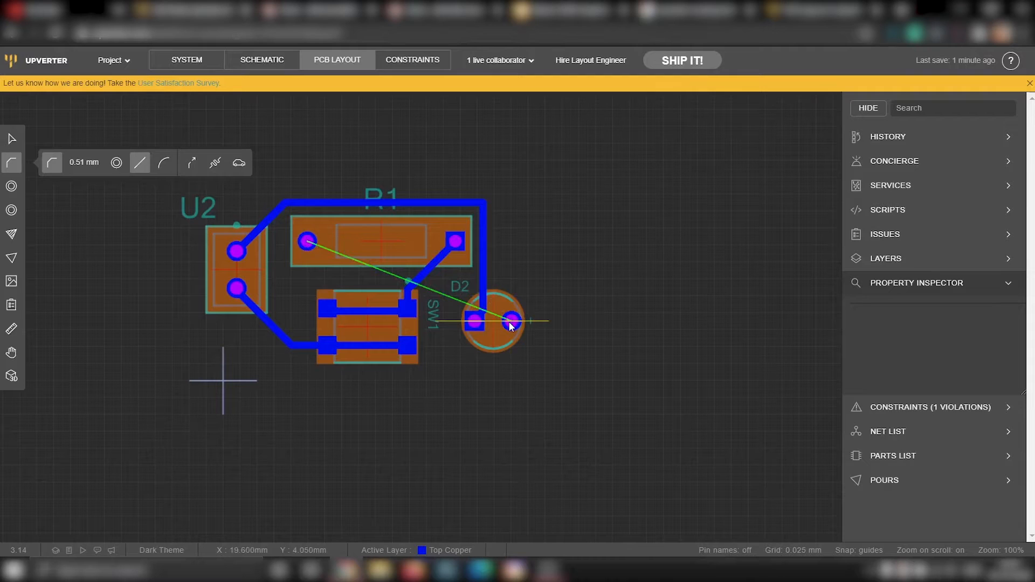
pyautogui.click(886, 259)
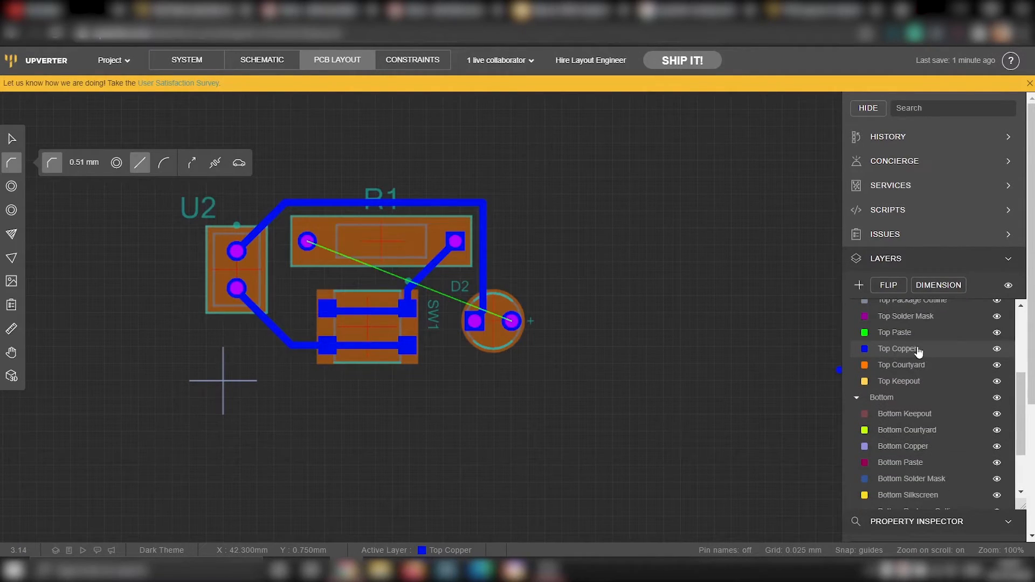
# Scroll the layout while routing R1's left pad to D2's right pad on Bottom Copper.
pyautogui.scroll(-3)
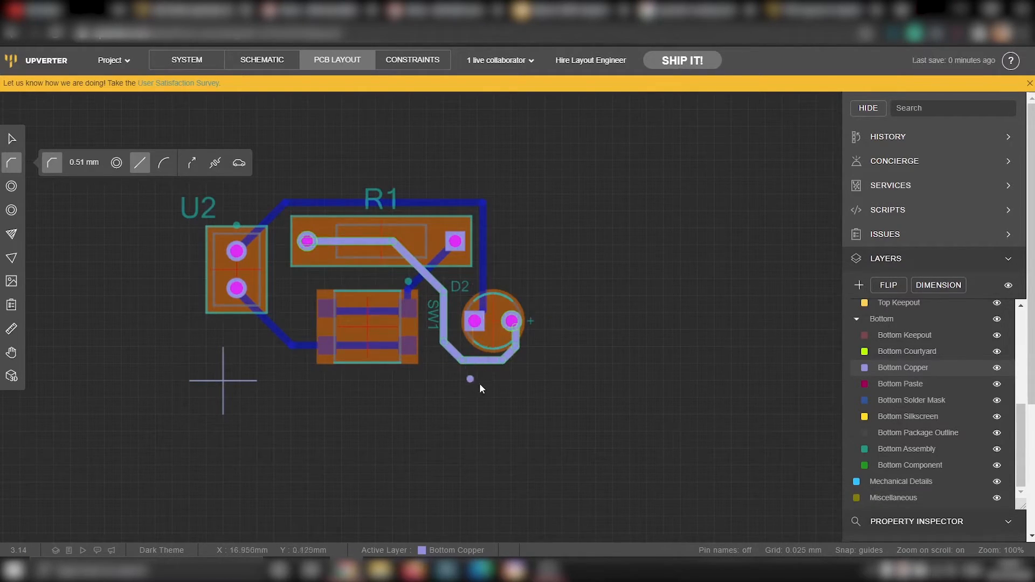
pyautogui.moveTo(443, 395)
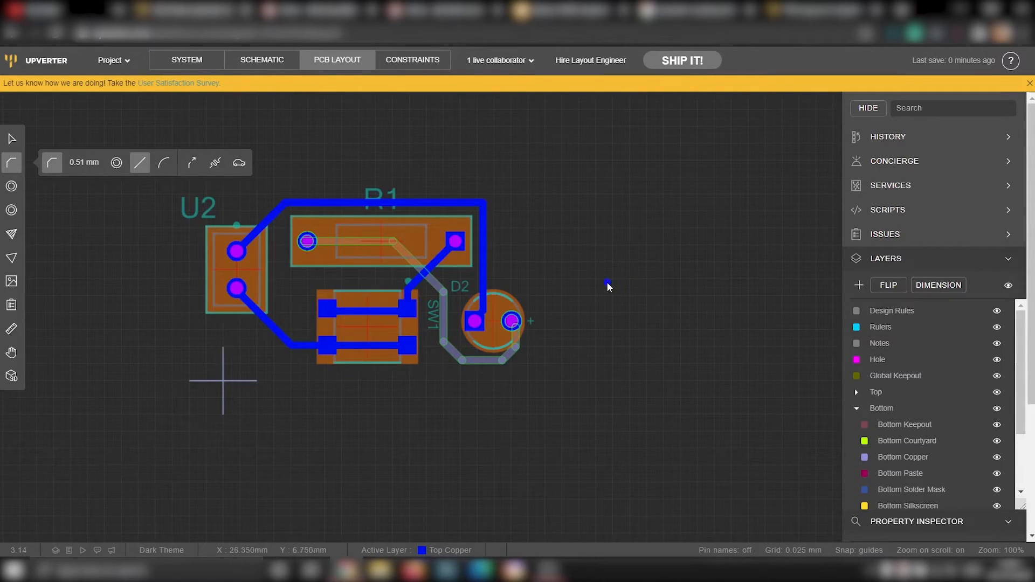
# Draw a closed board outline around U2, R1, SW1 and D2 and their traces.
pyautogui.click(11, 138)
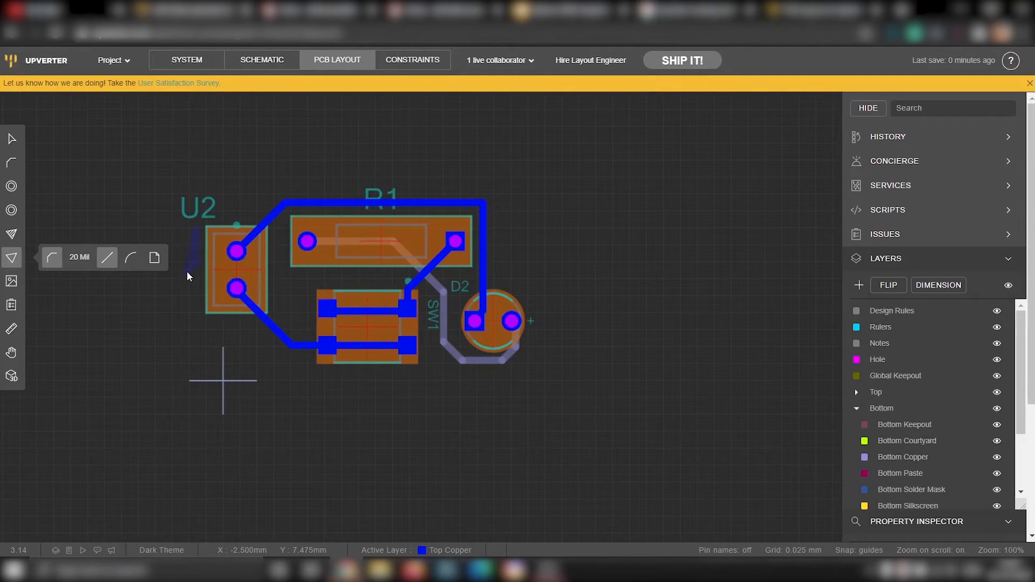
pyautogui.moveTo(964, 381)
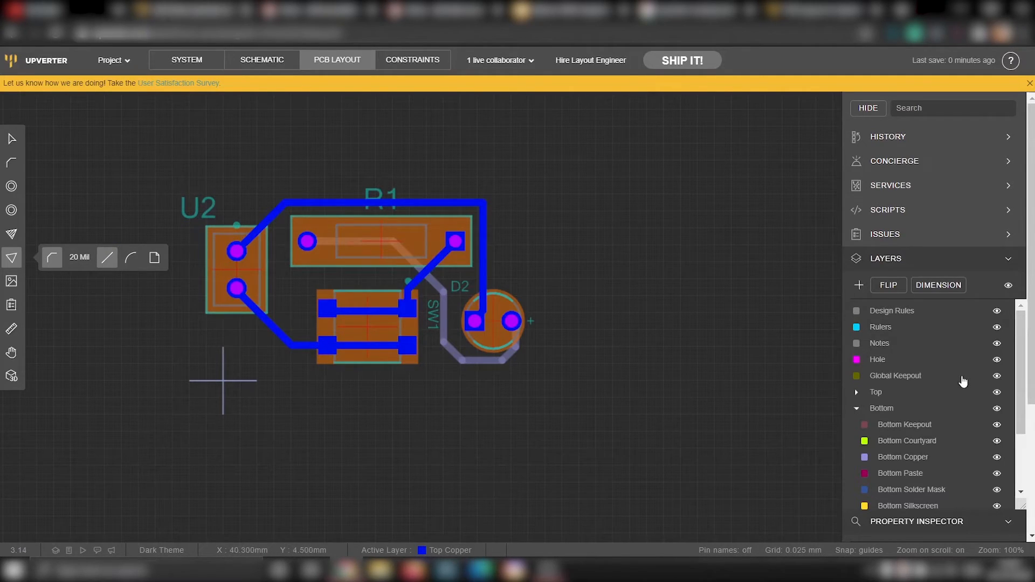
pyautogui.scroll(-3)
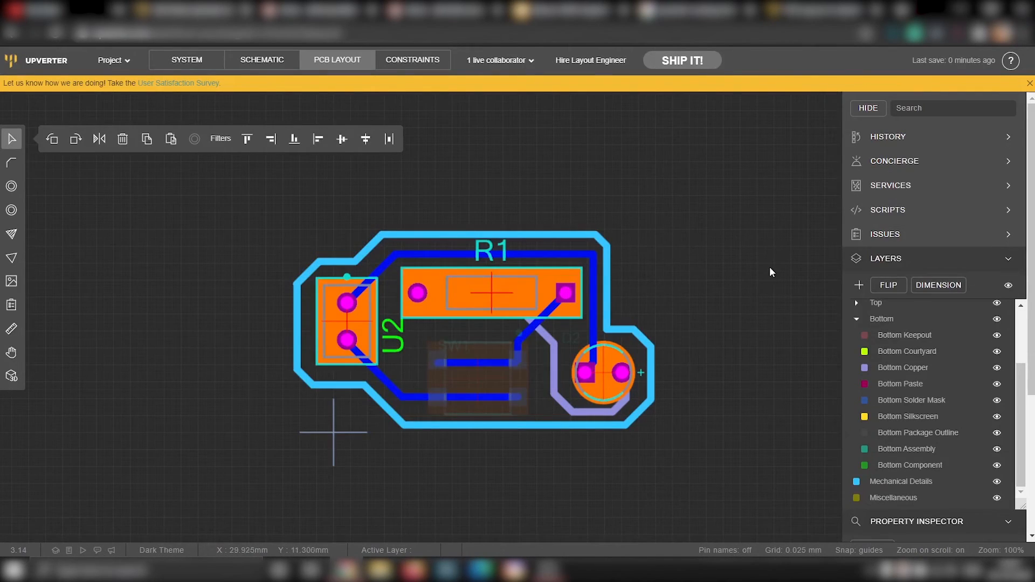
pyautogui.moveTo(118, 69)
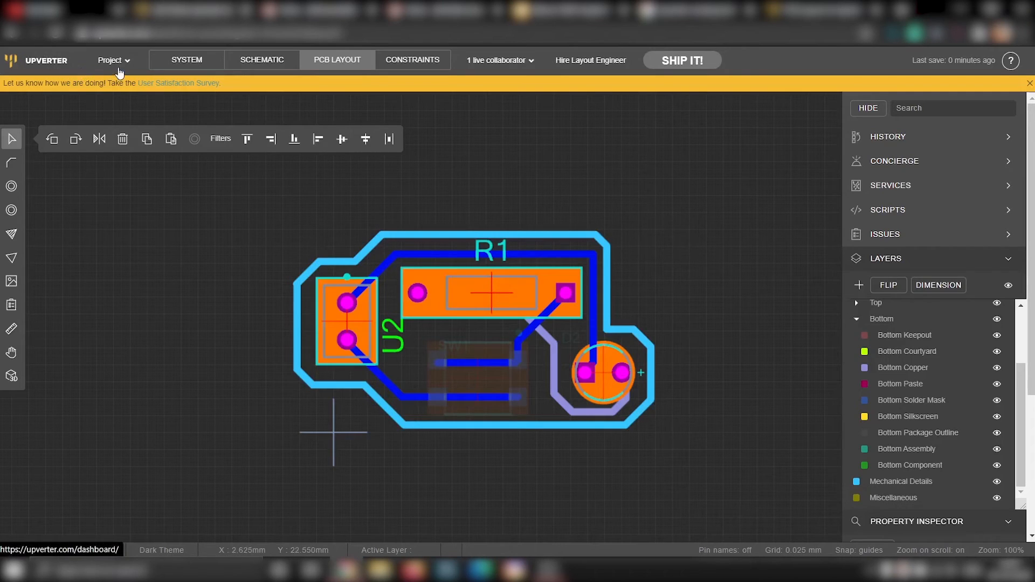
# Export the Gerber fabrication files from the Project menu.
pyautogui.click(112, 60)
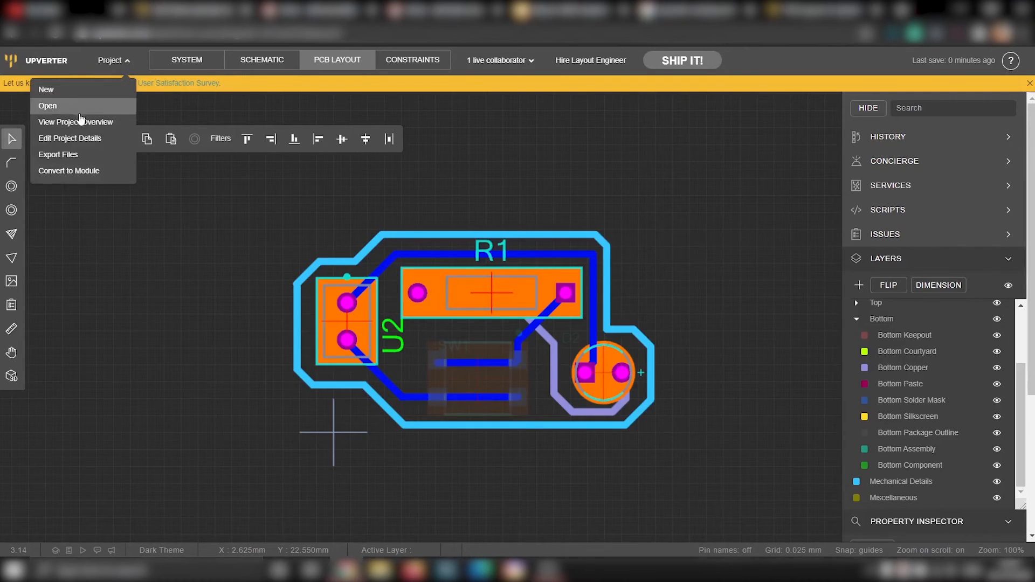
pyautogui.click(113, 60)
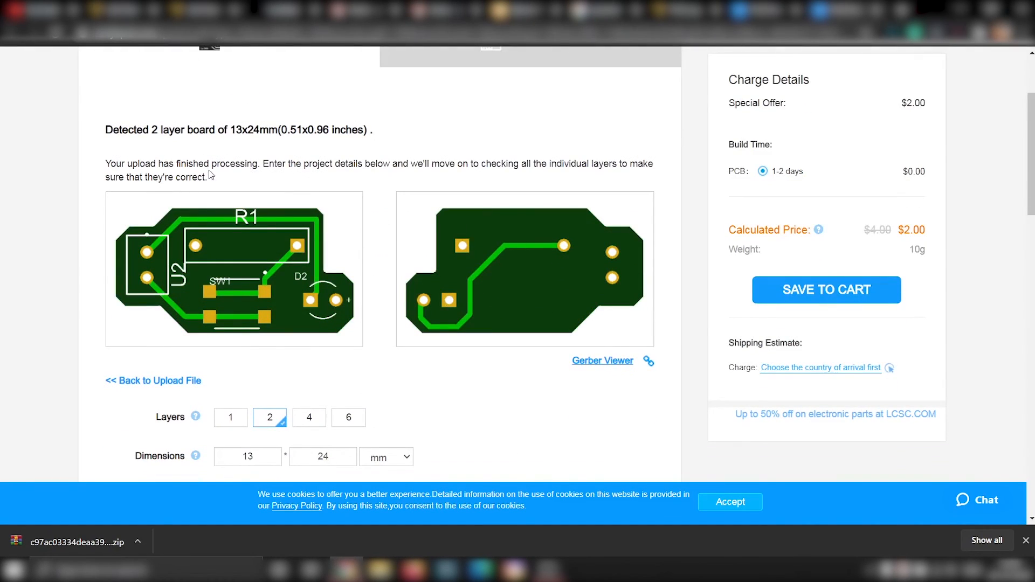
pyautogui.moveTo(409, 232)
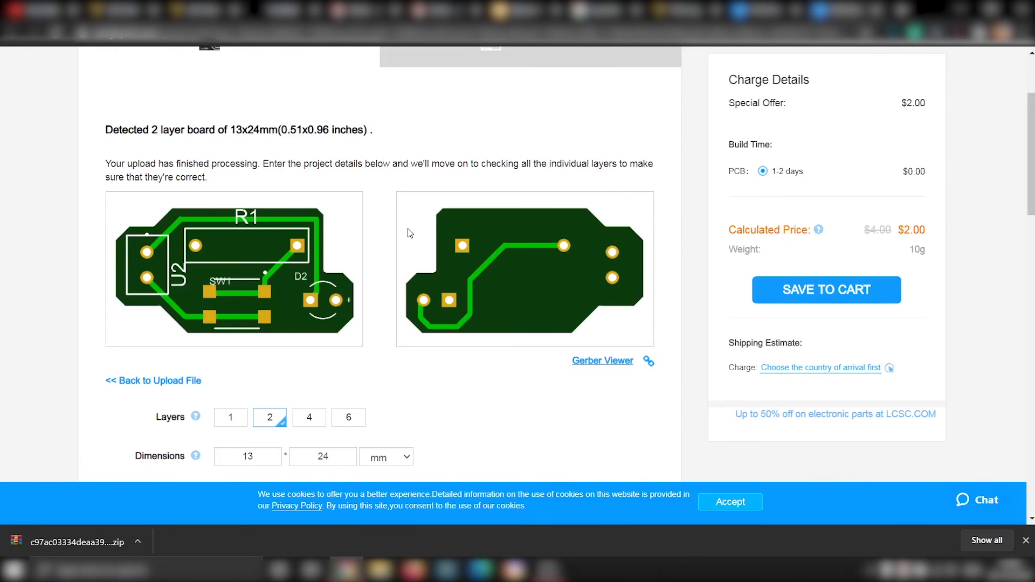